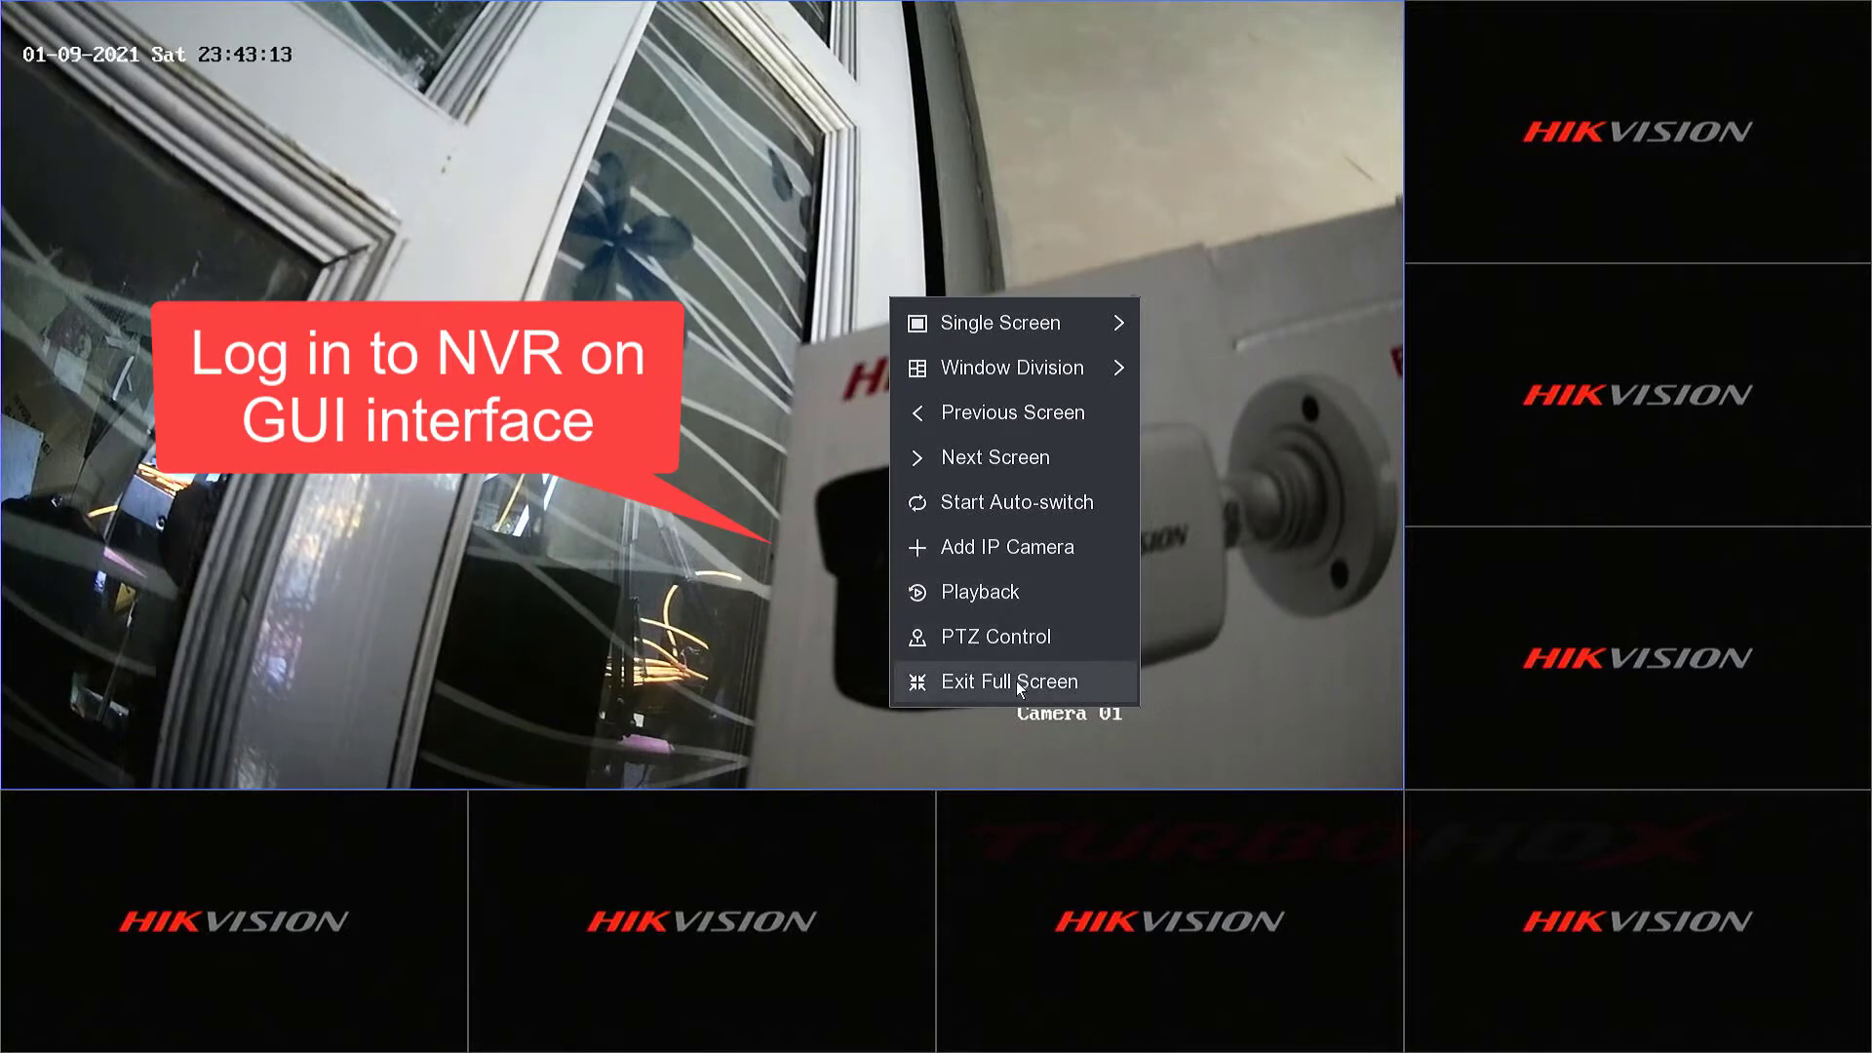
- Exit full-screen live view so Camera 01 shows in the normal interface
left_click(1008, 682)
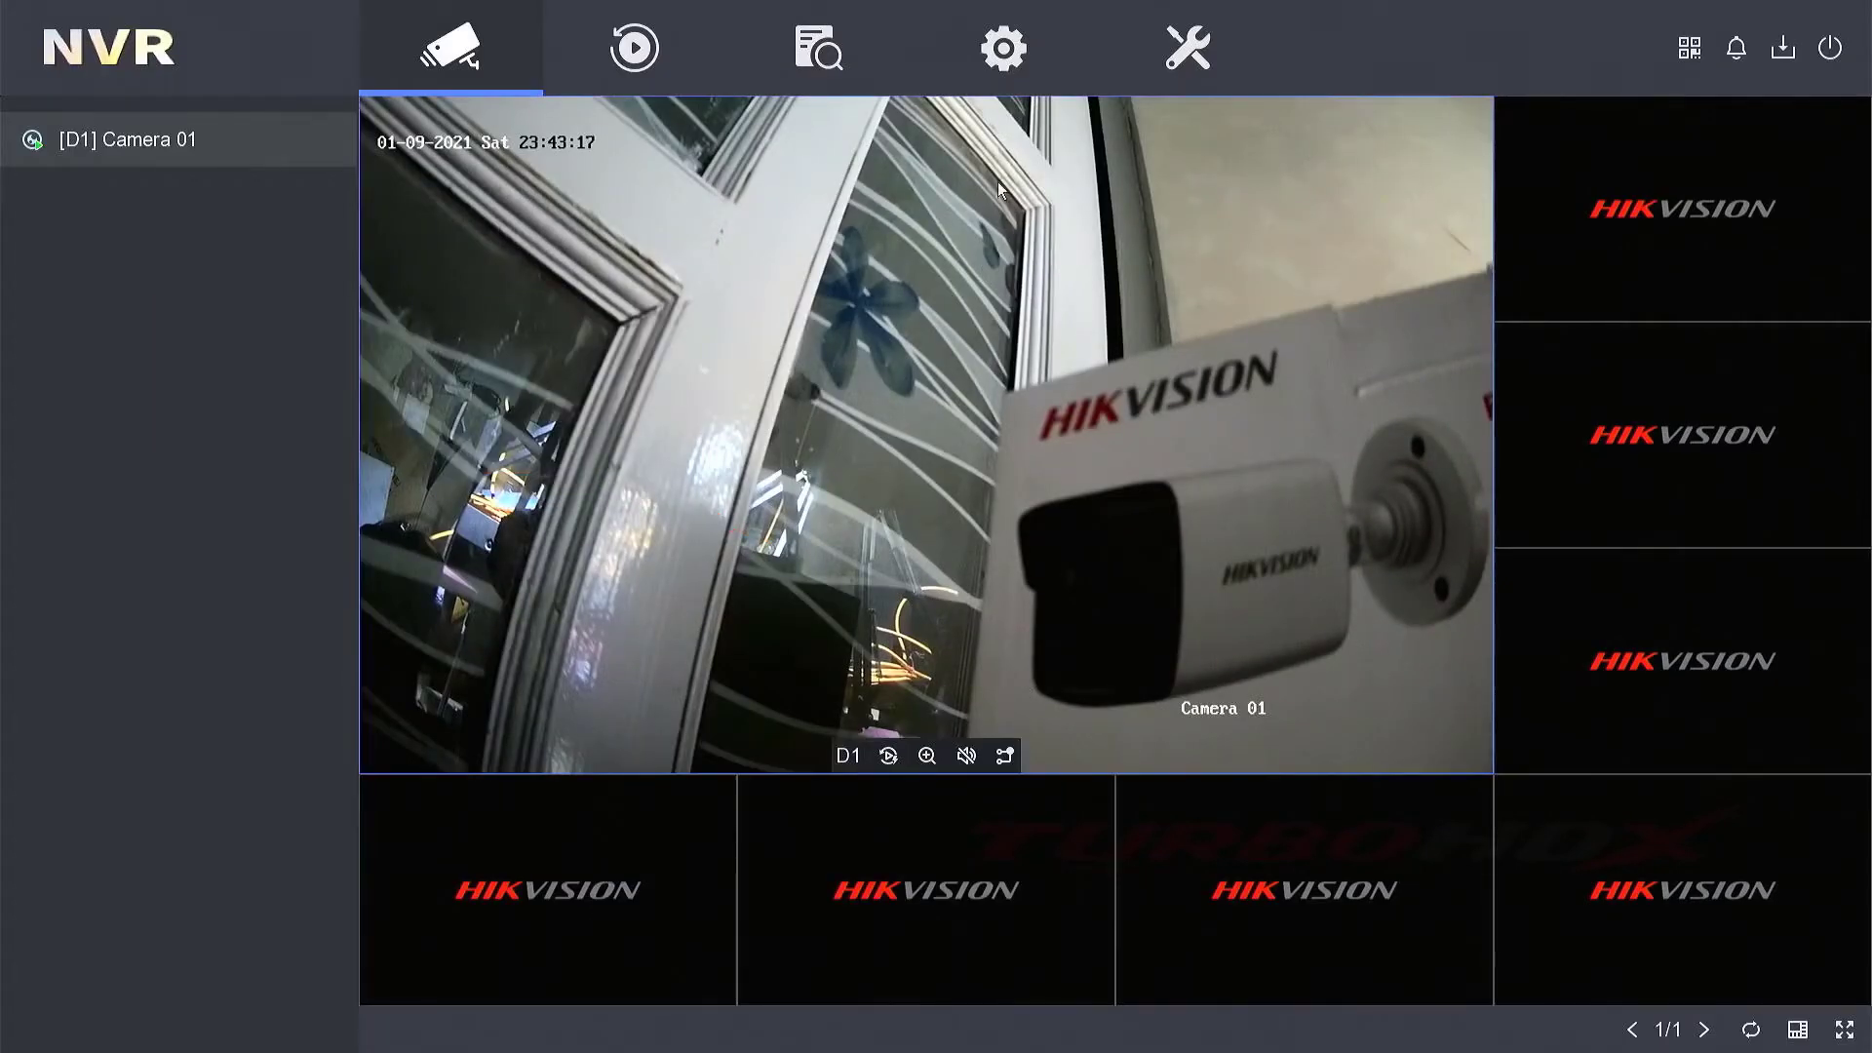
- Go to Configuration > Record > Parameter to show Camera 01's main stream recording parameters
left_click(1002, 49)
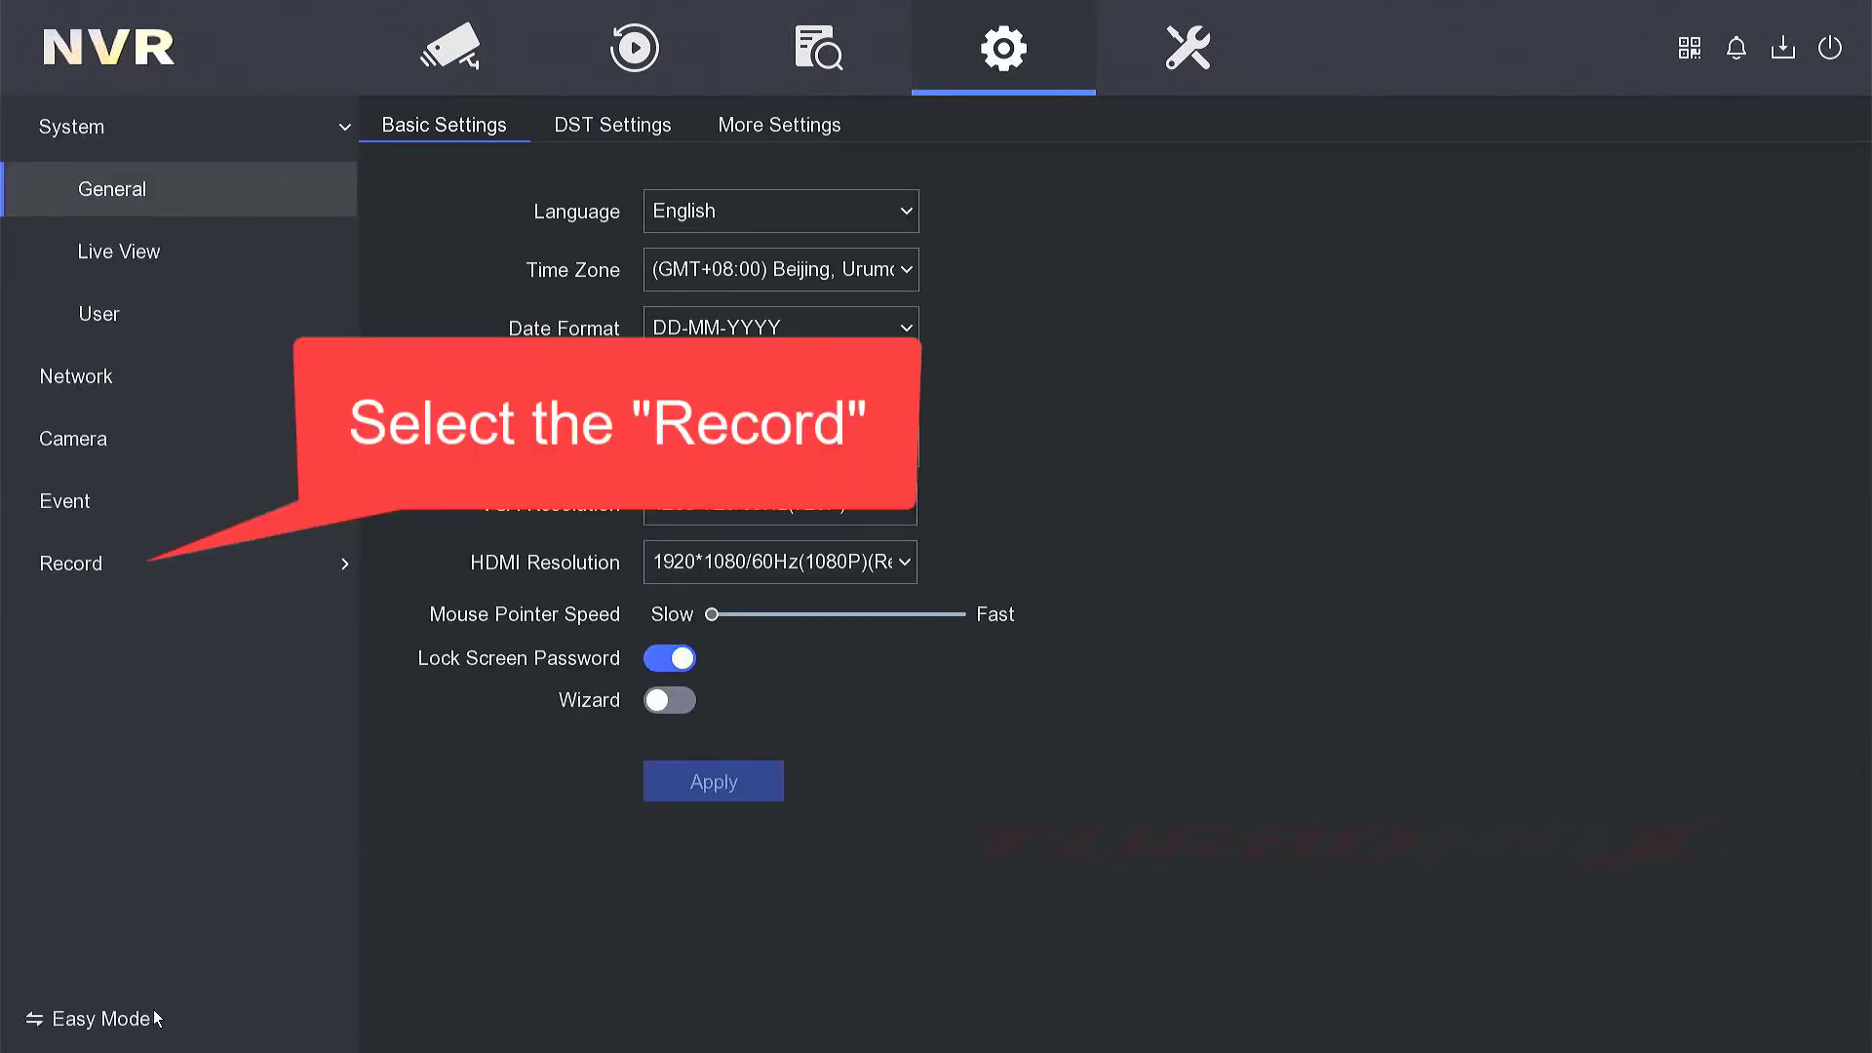
mouse_move(164, 581)
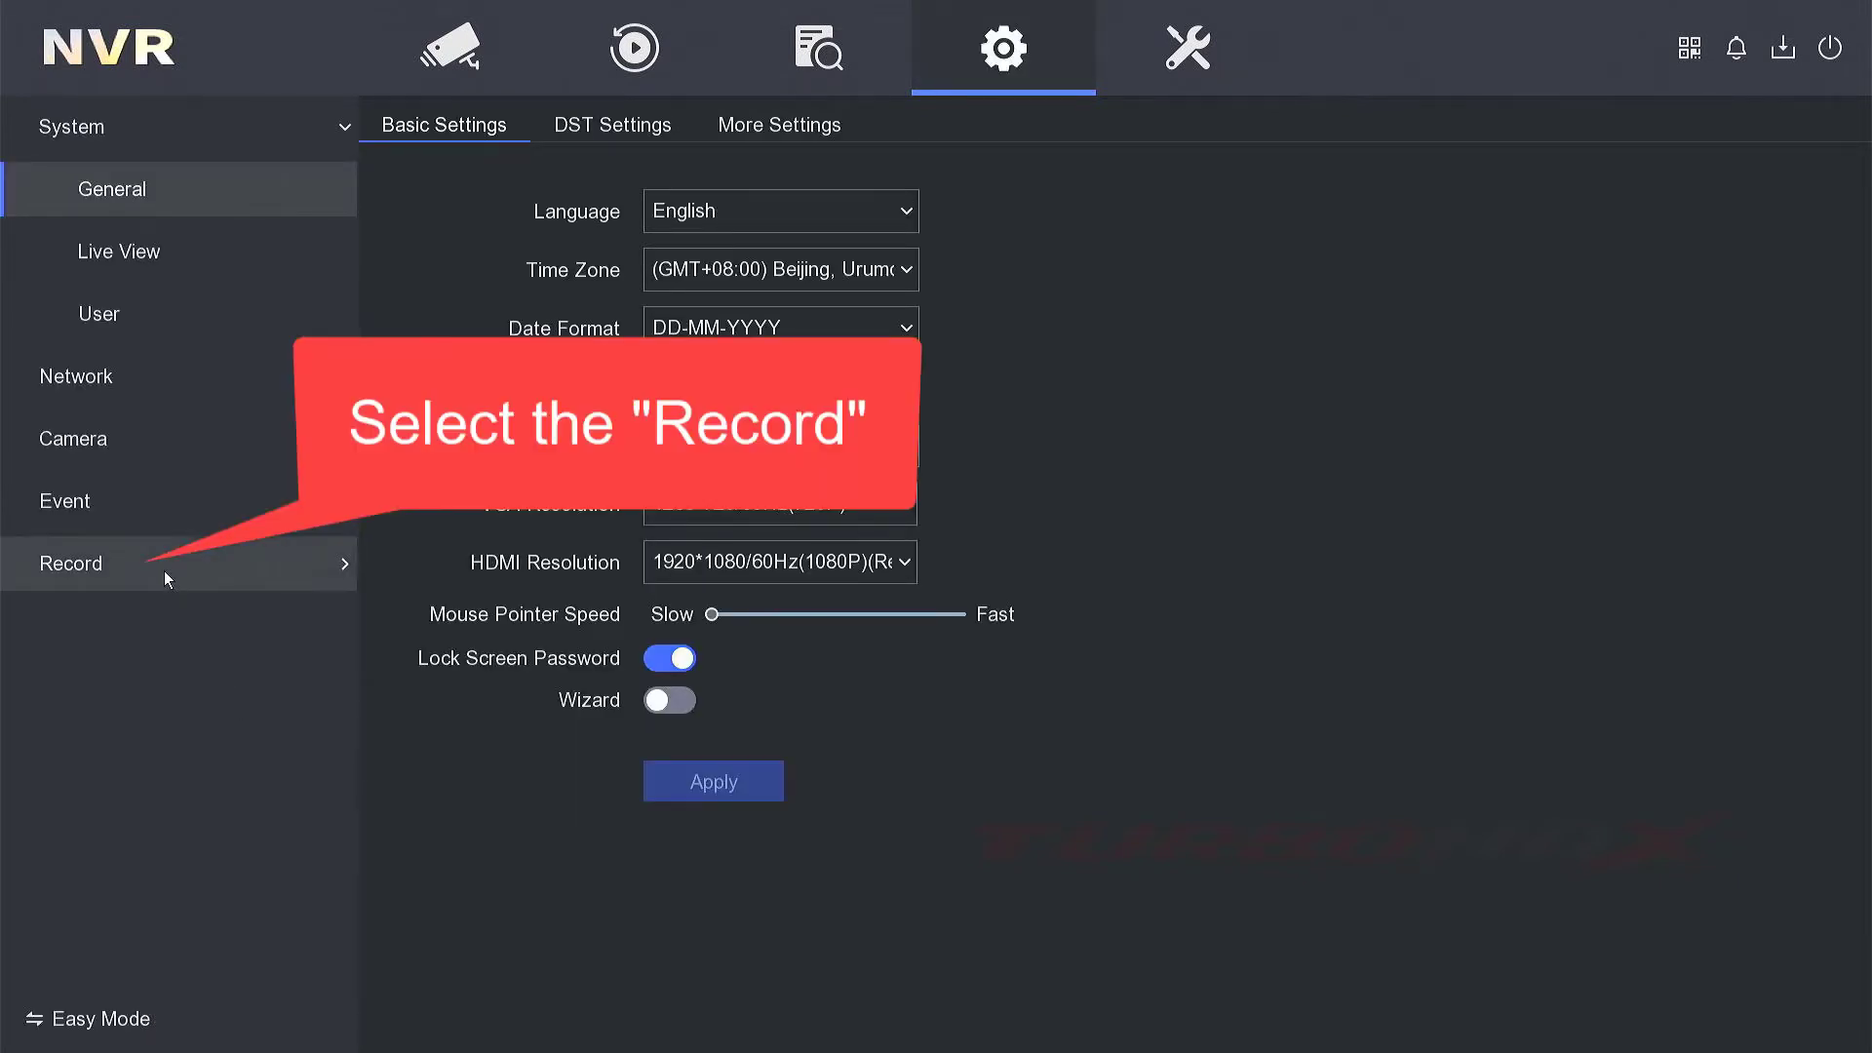
left_click(70, 563)
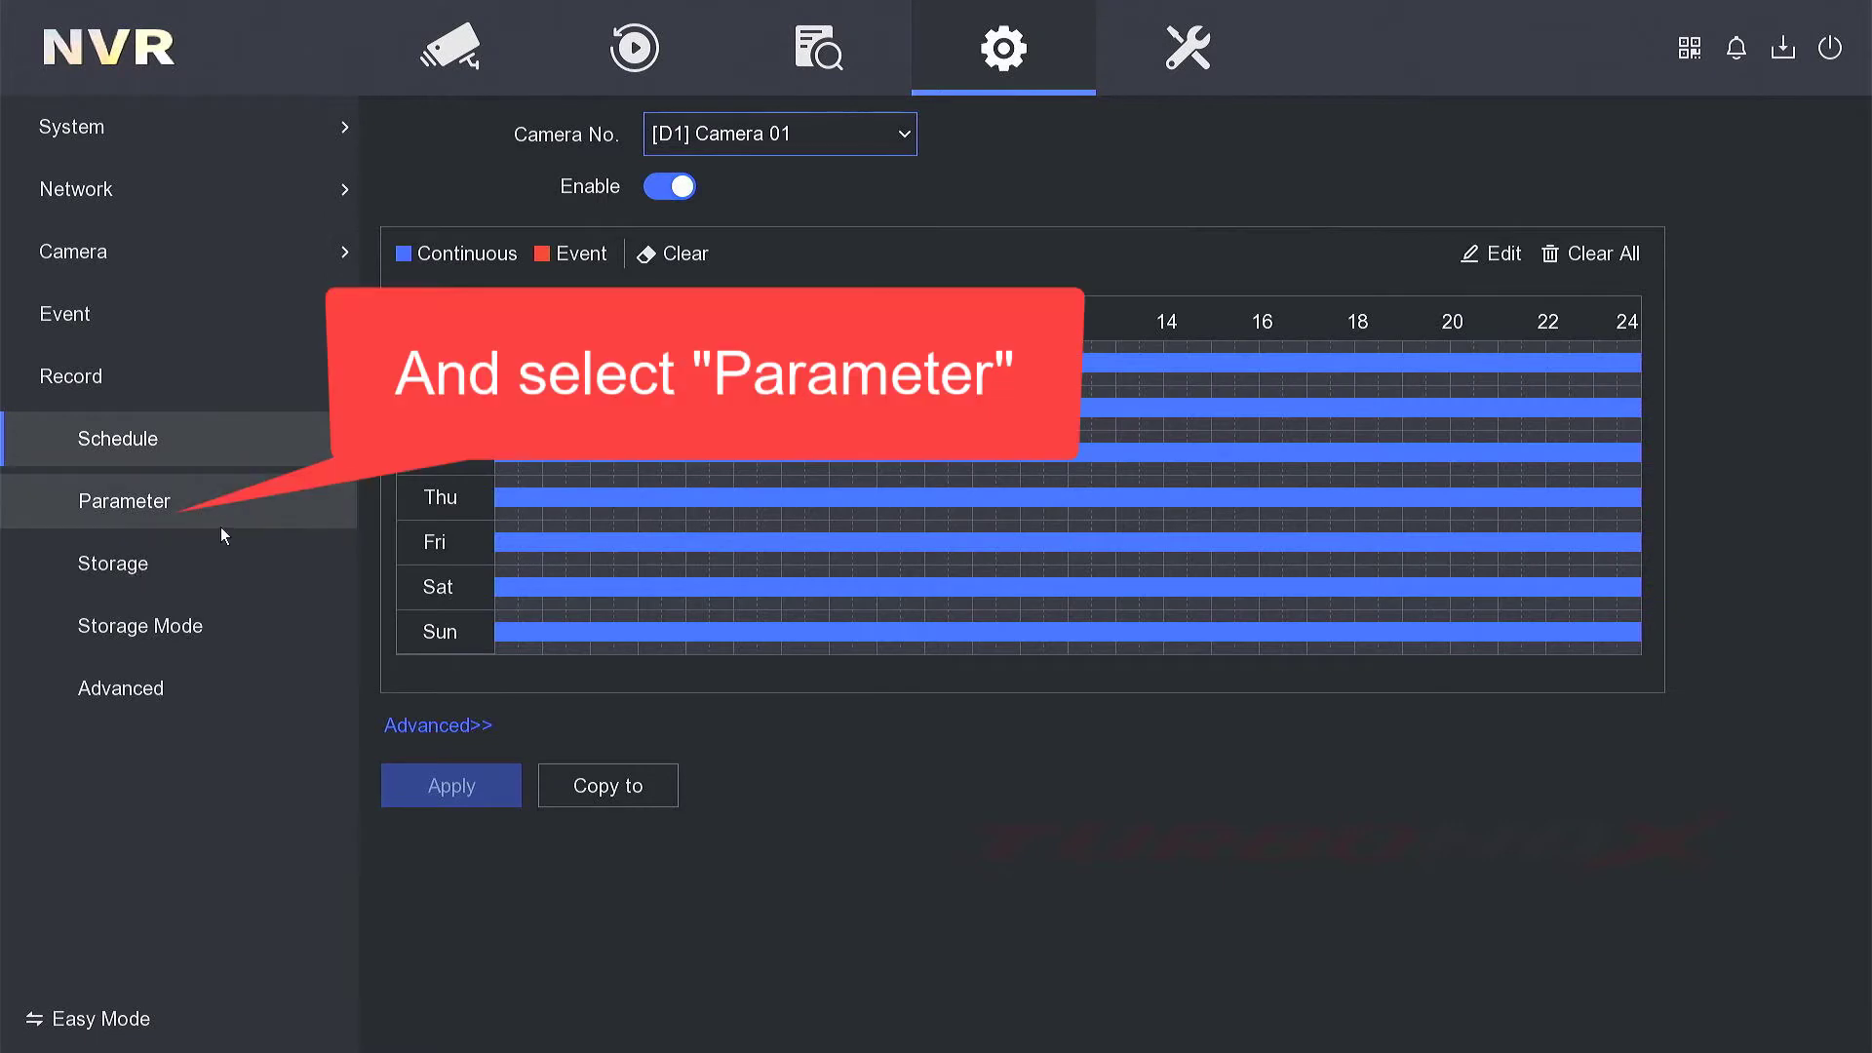
mouse_move(132, 527)
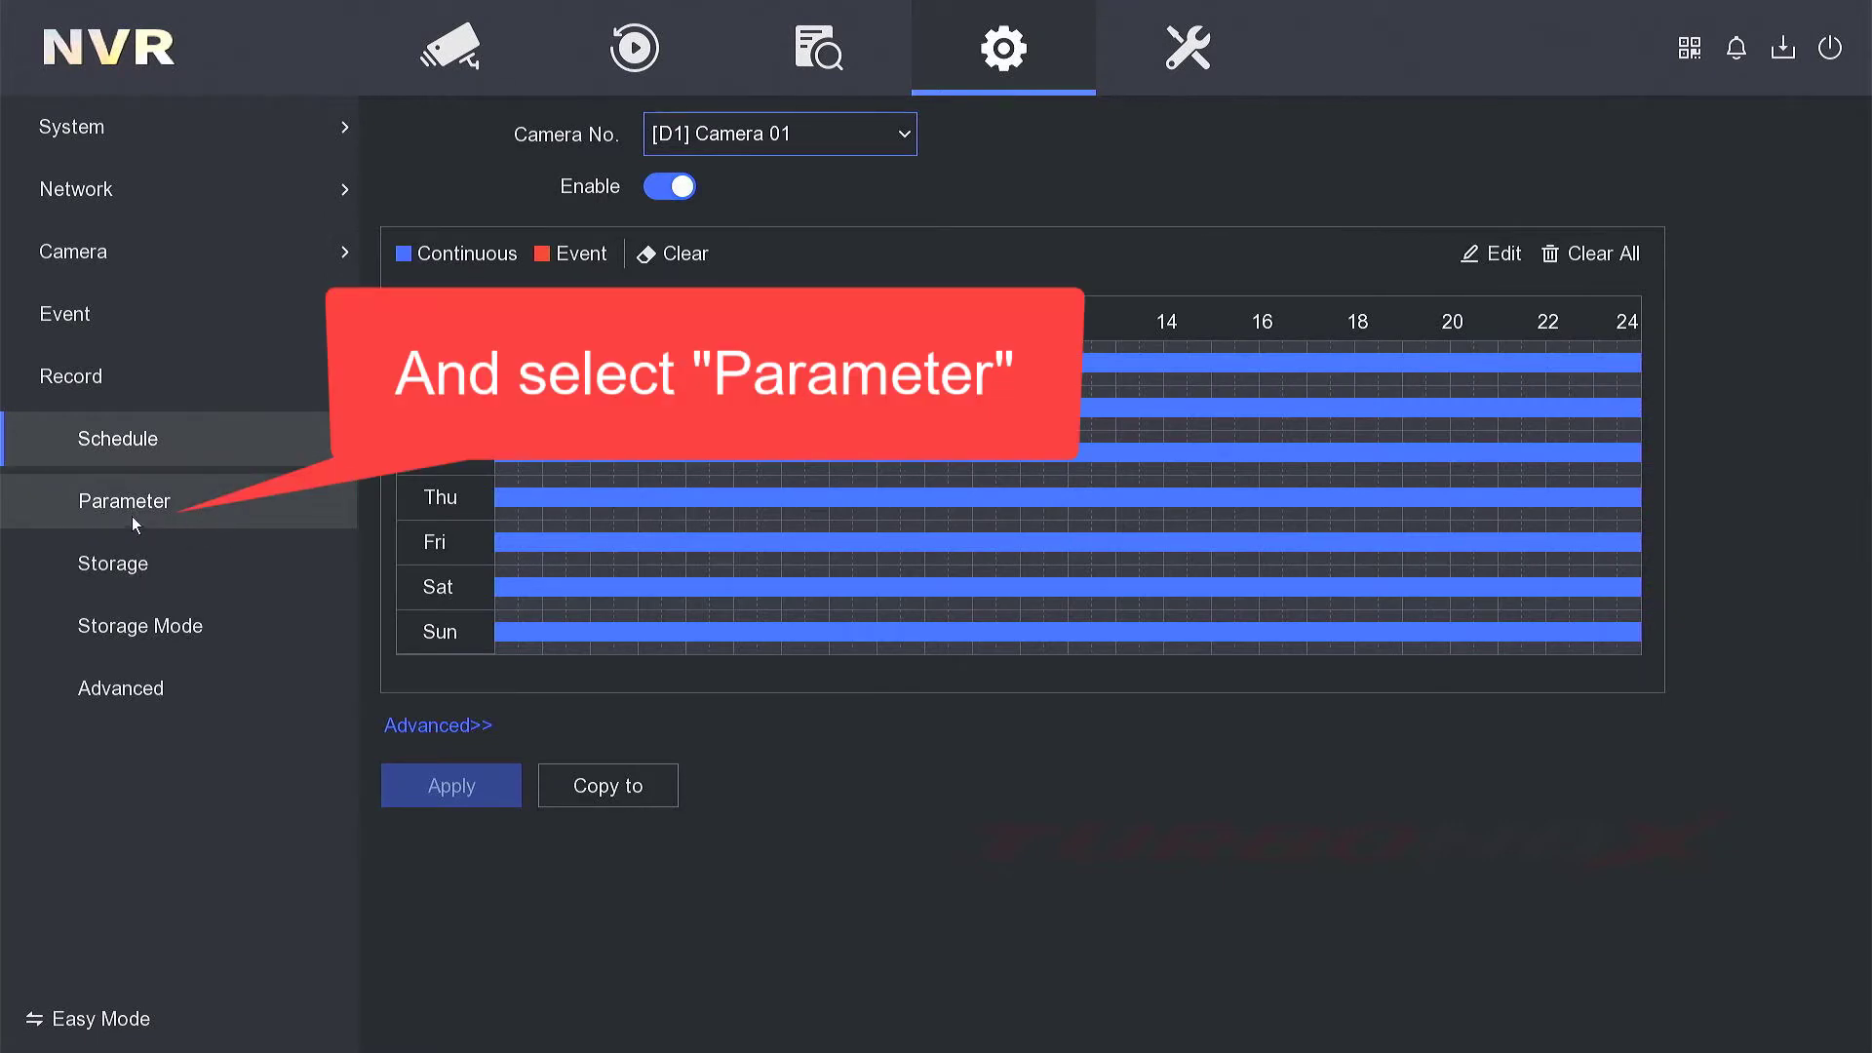
left_click(125, 502)
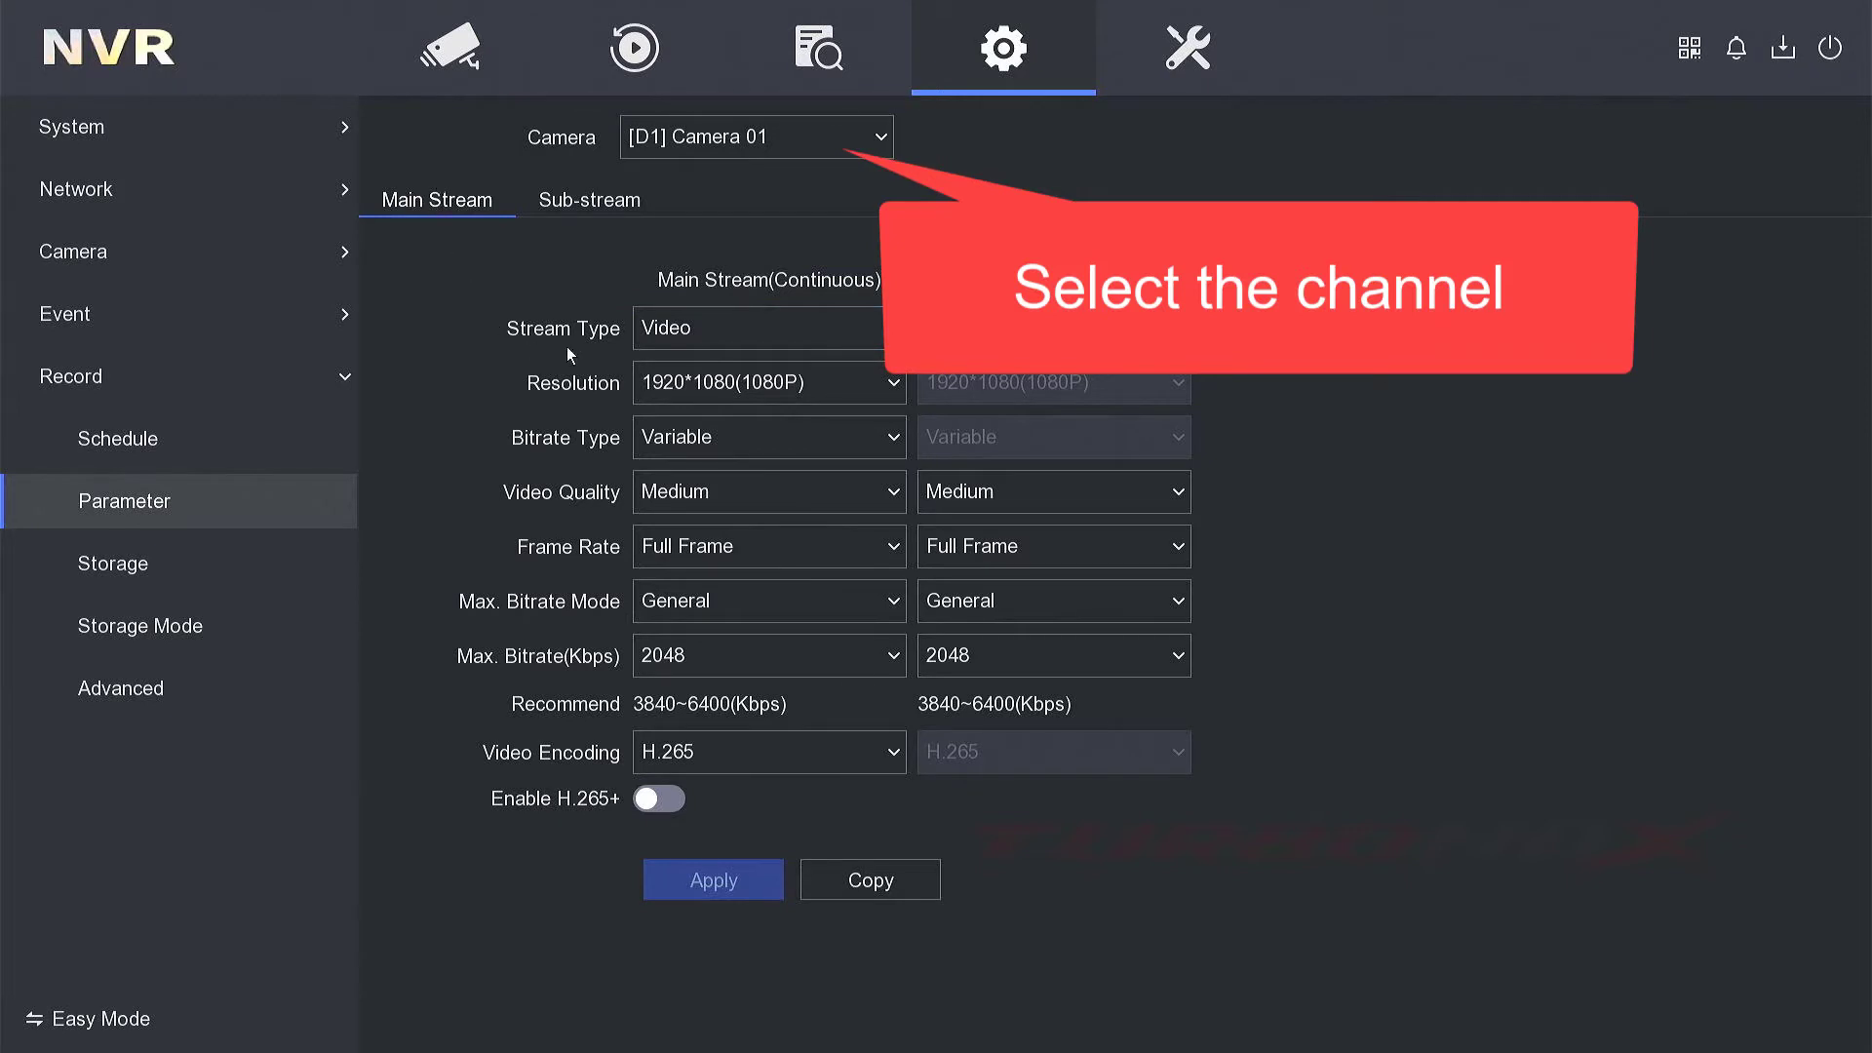
- Set Camera 01's main stream type to Video & Audio
left_click(768, 328)
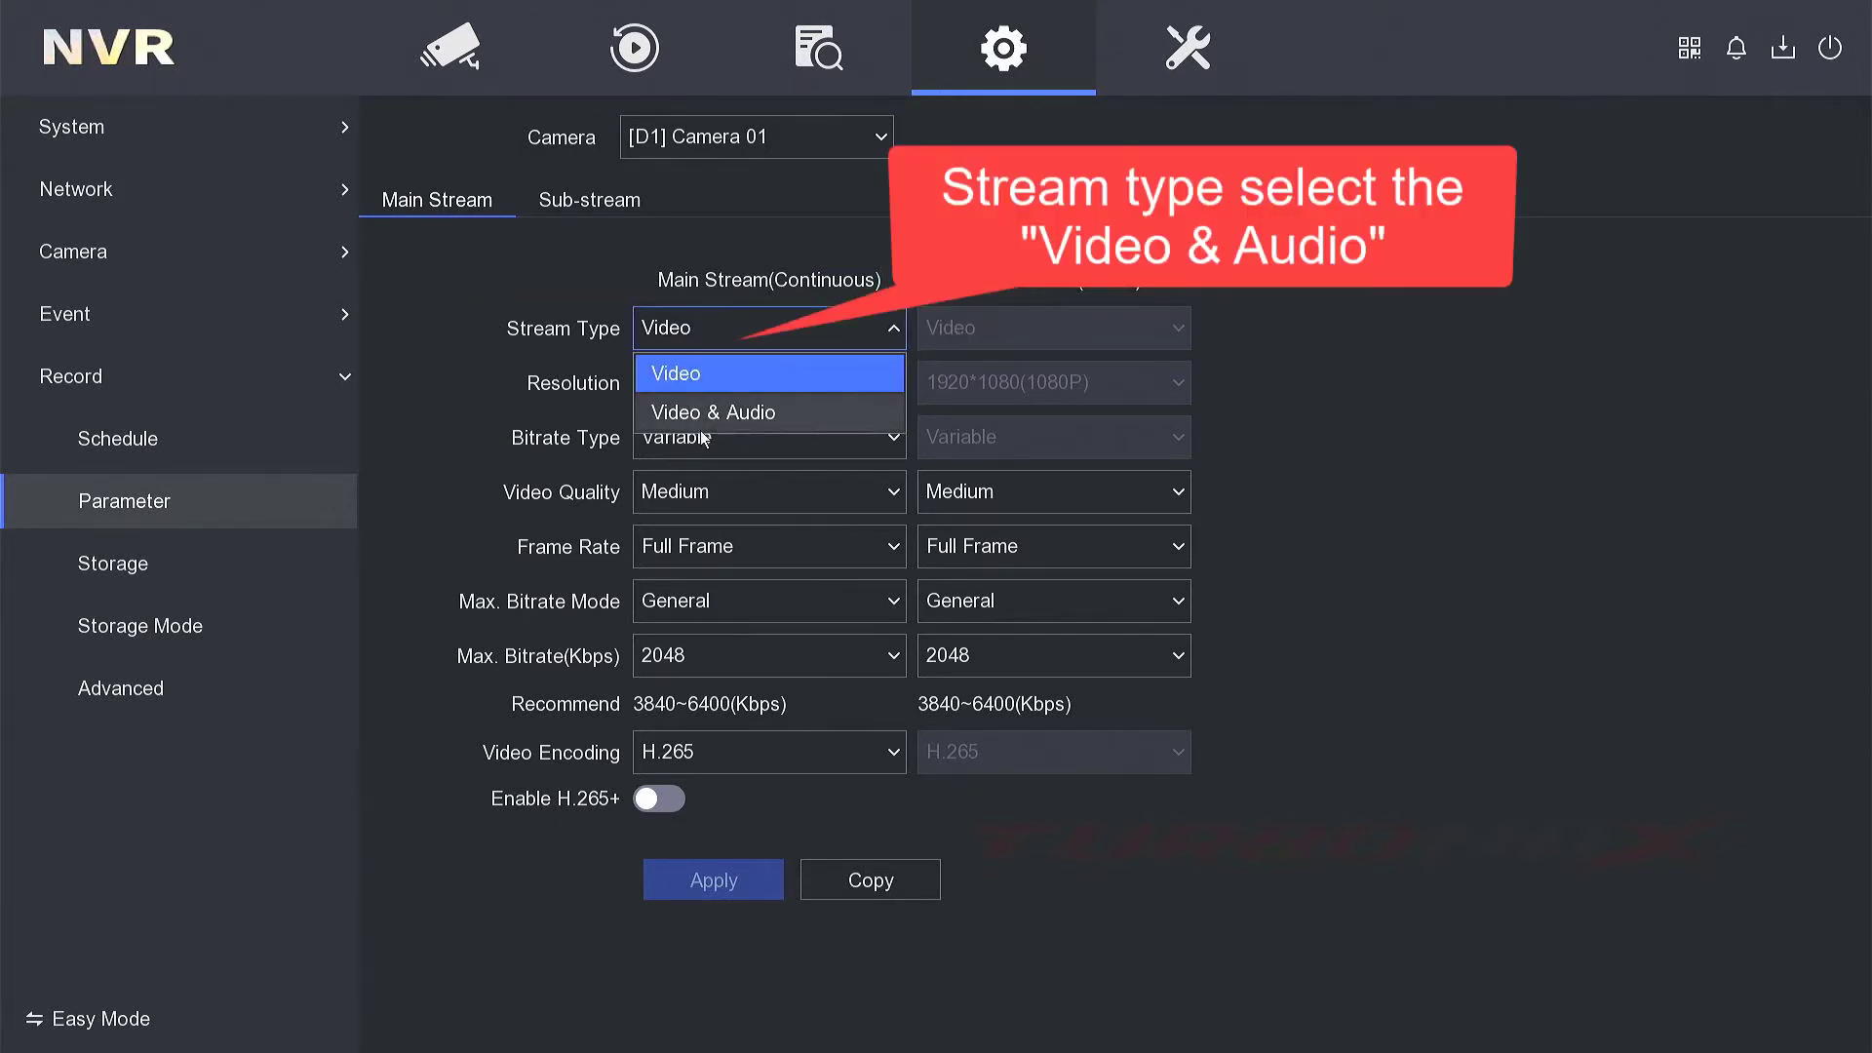
left_click(714, 414)
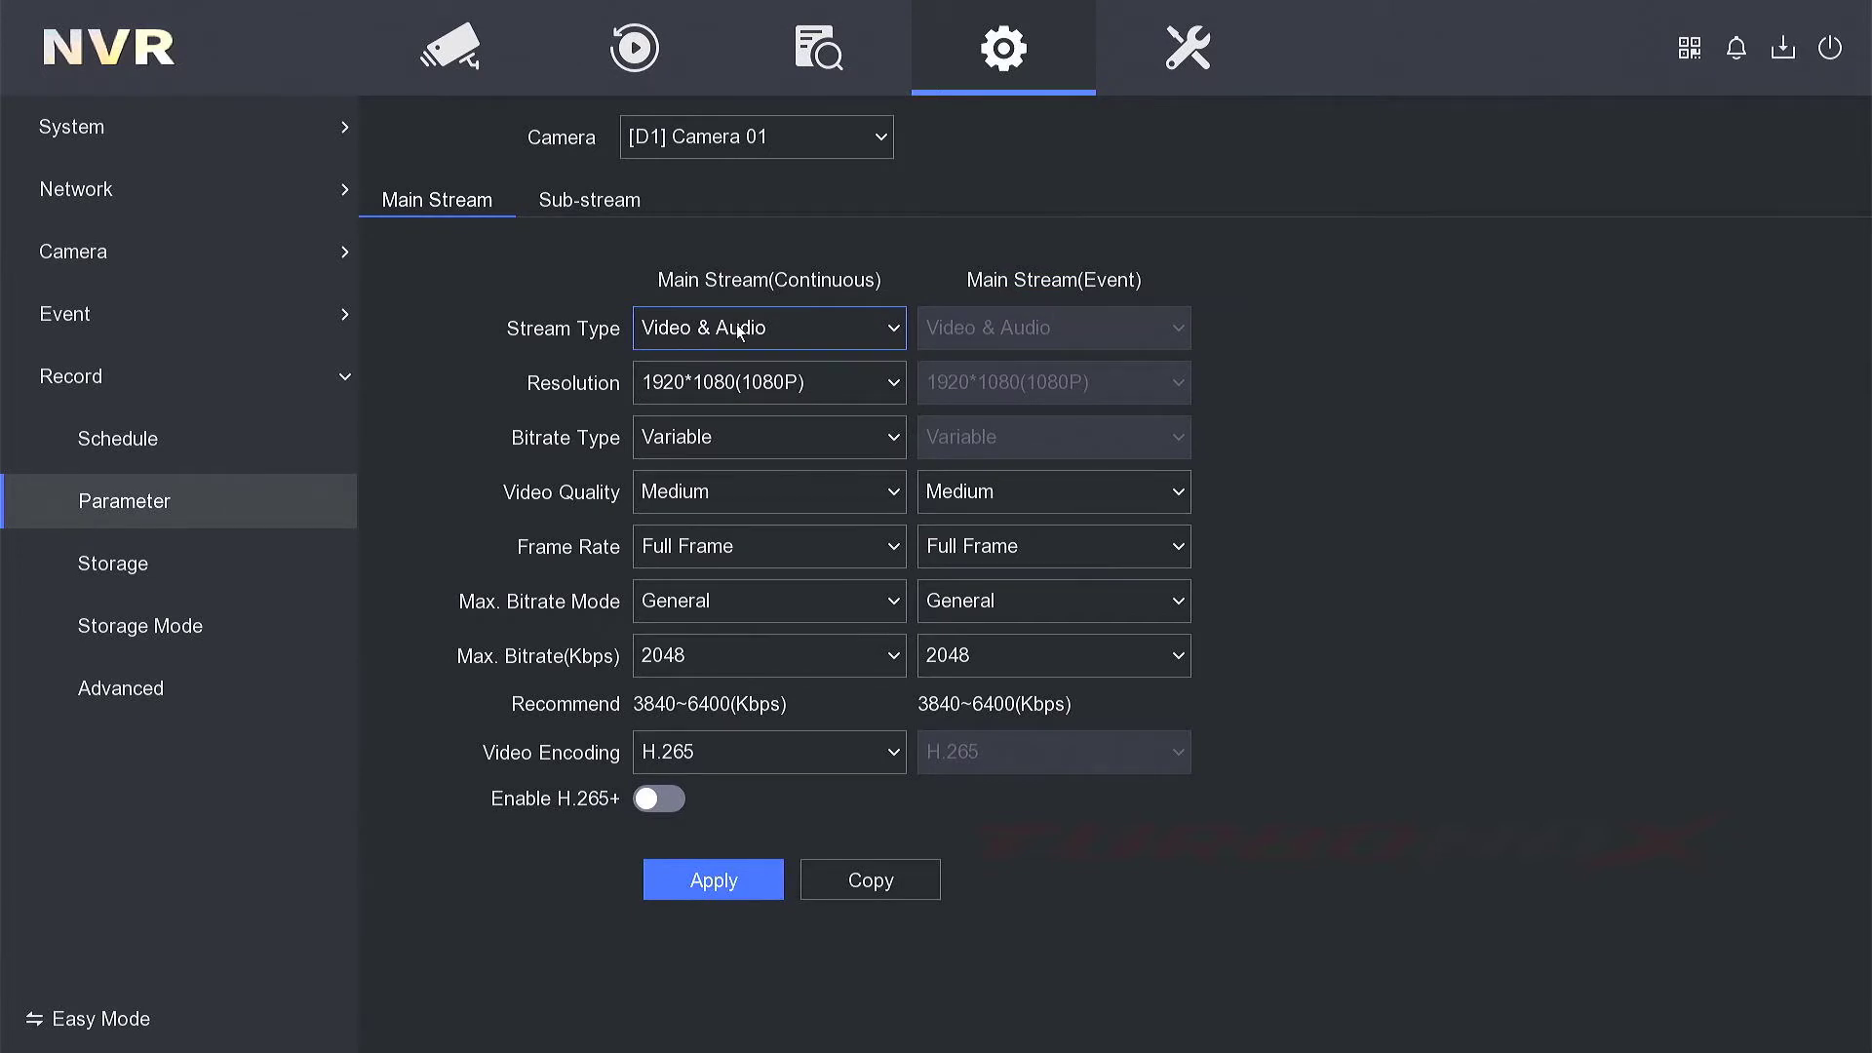
mouse_move(718, 901)
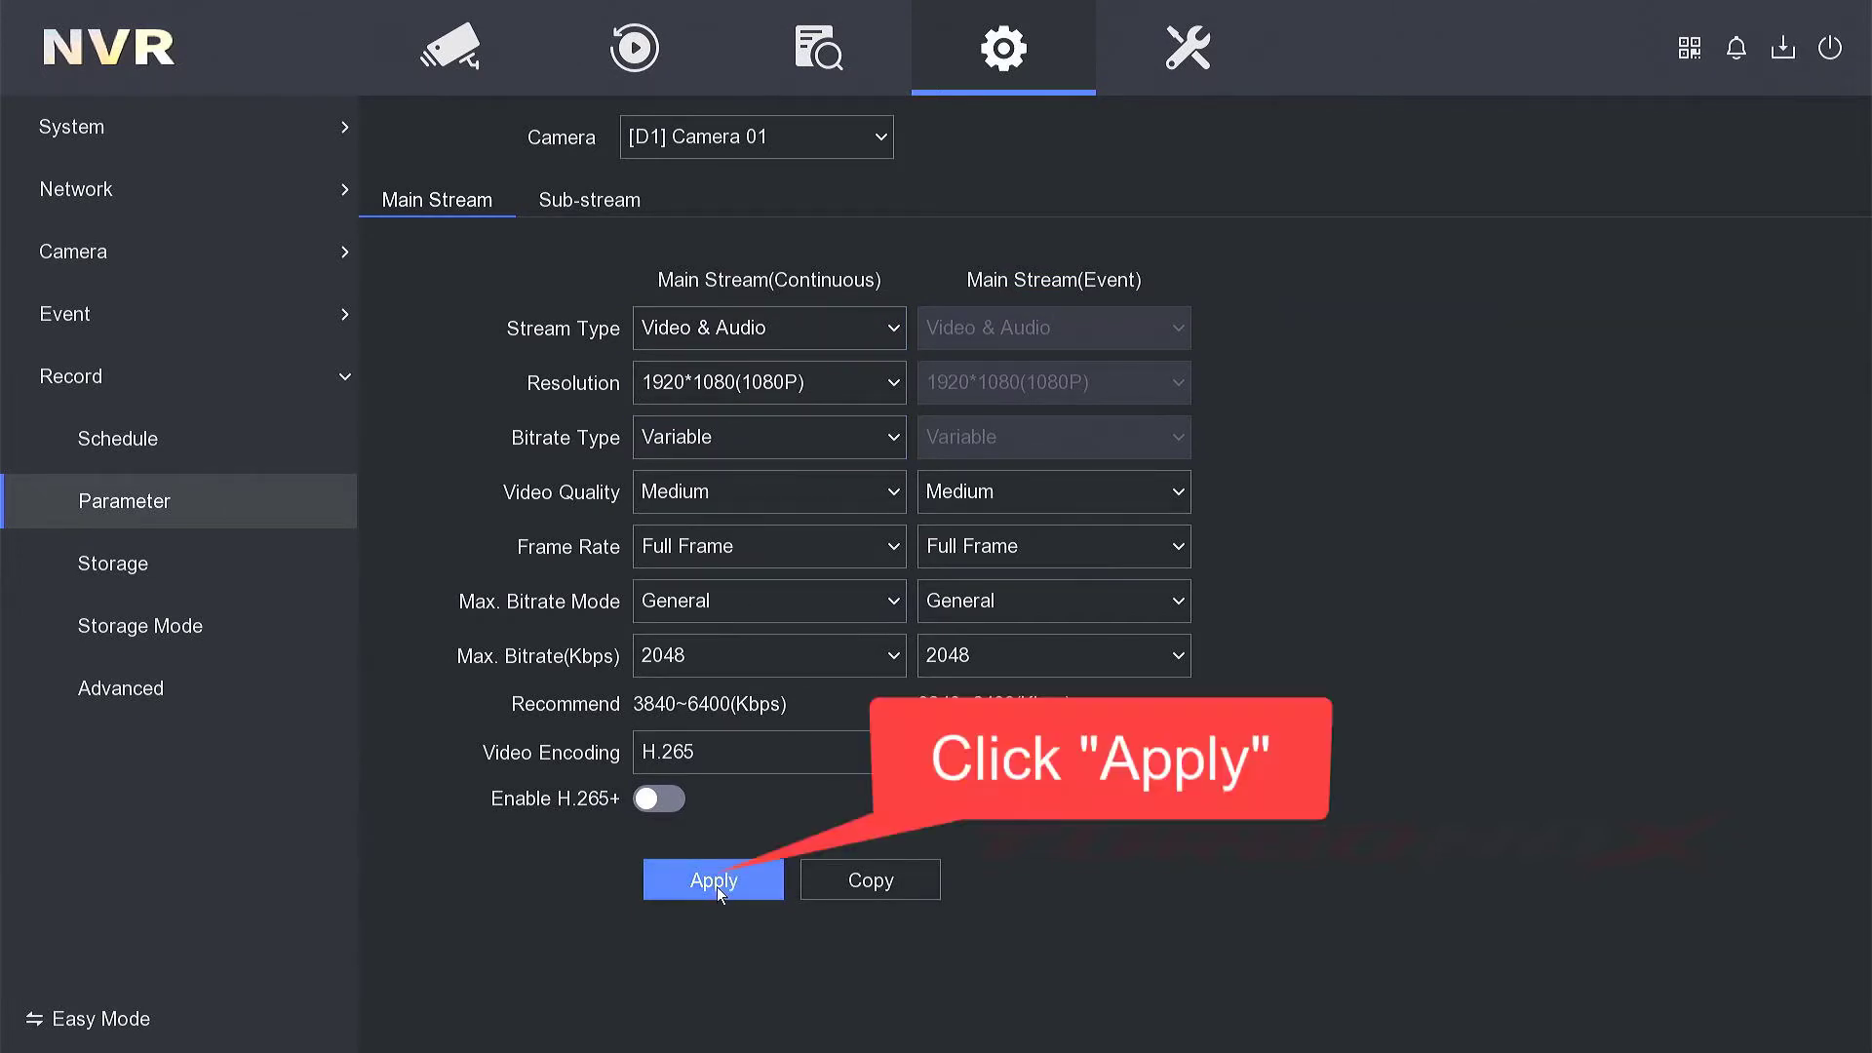
- Apply the main stream change, dismiss the reboot warning and return to Camera 01's live view
left_click(713, 879)
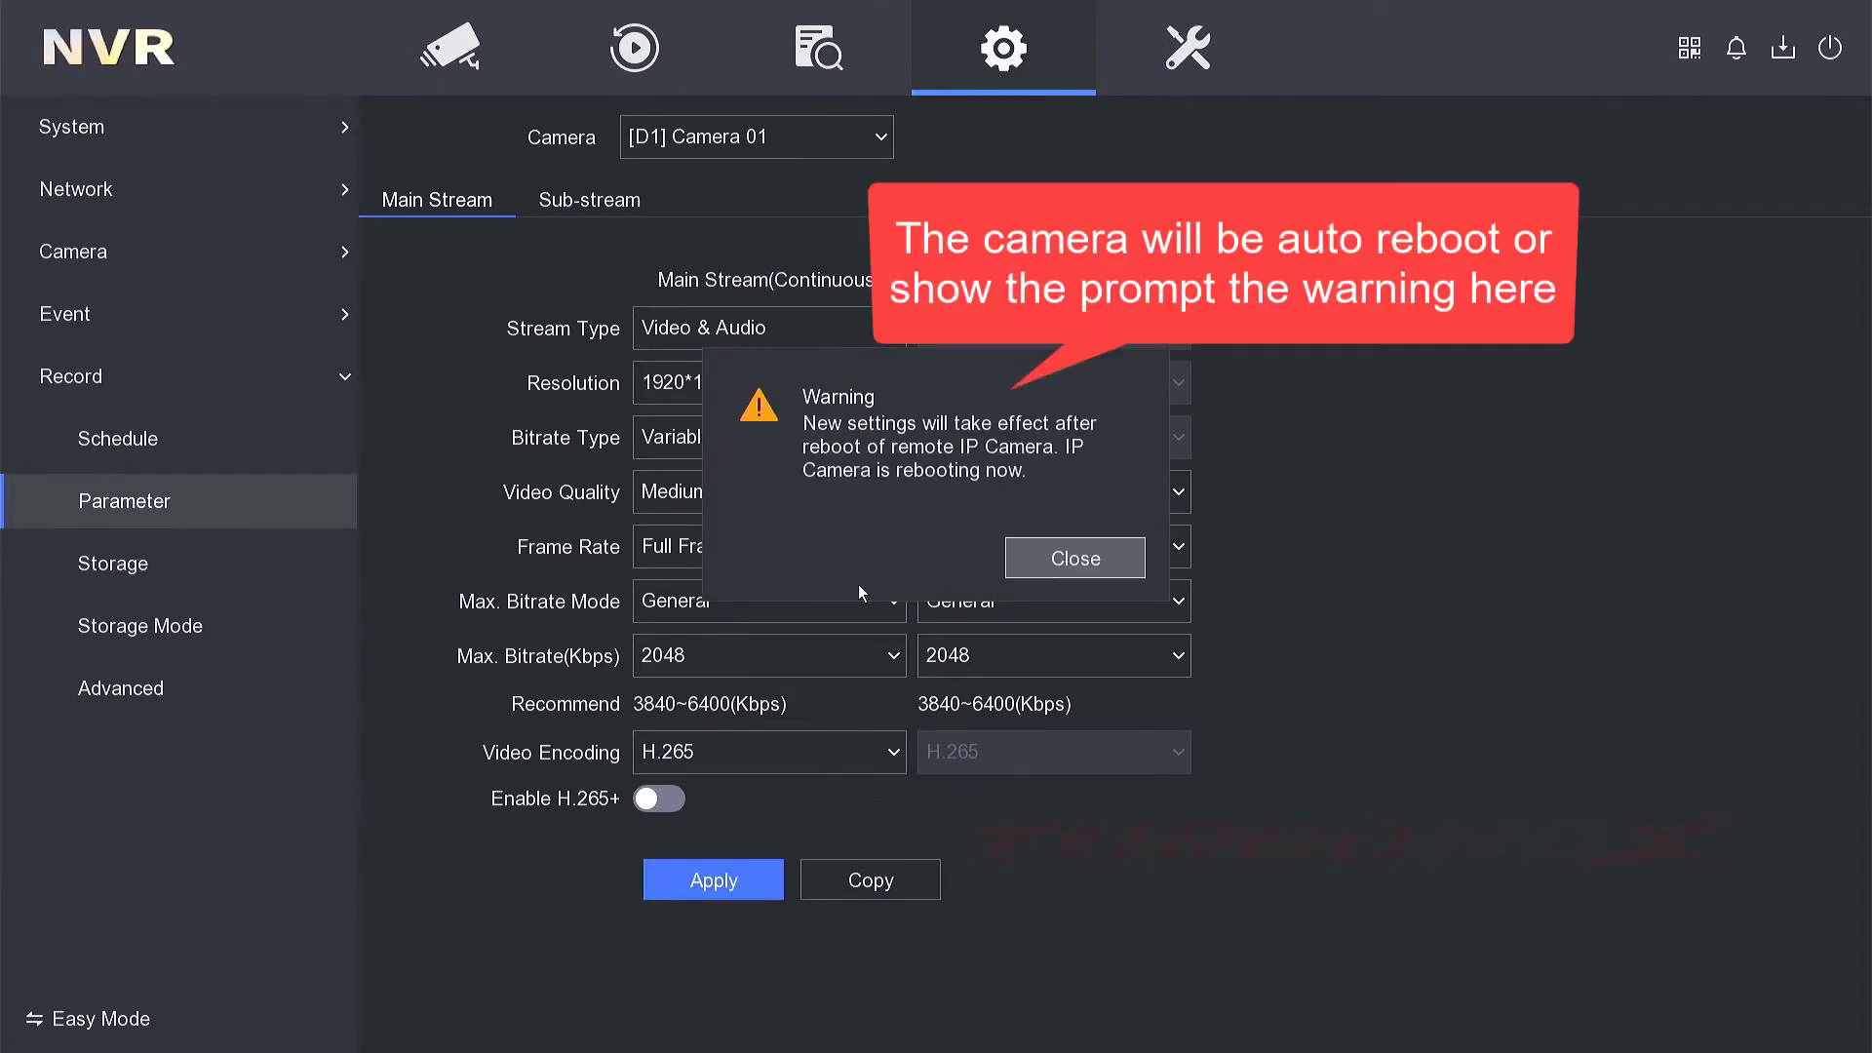
mouse_move(1000, 538)
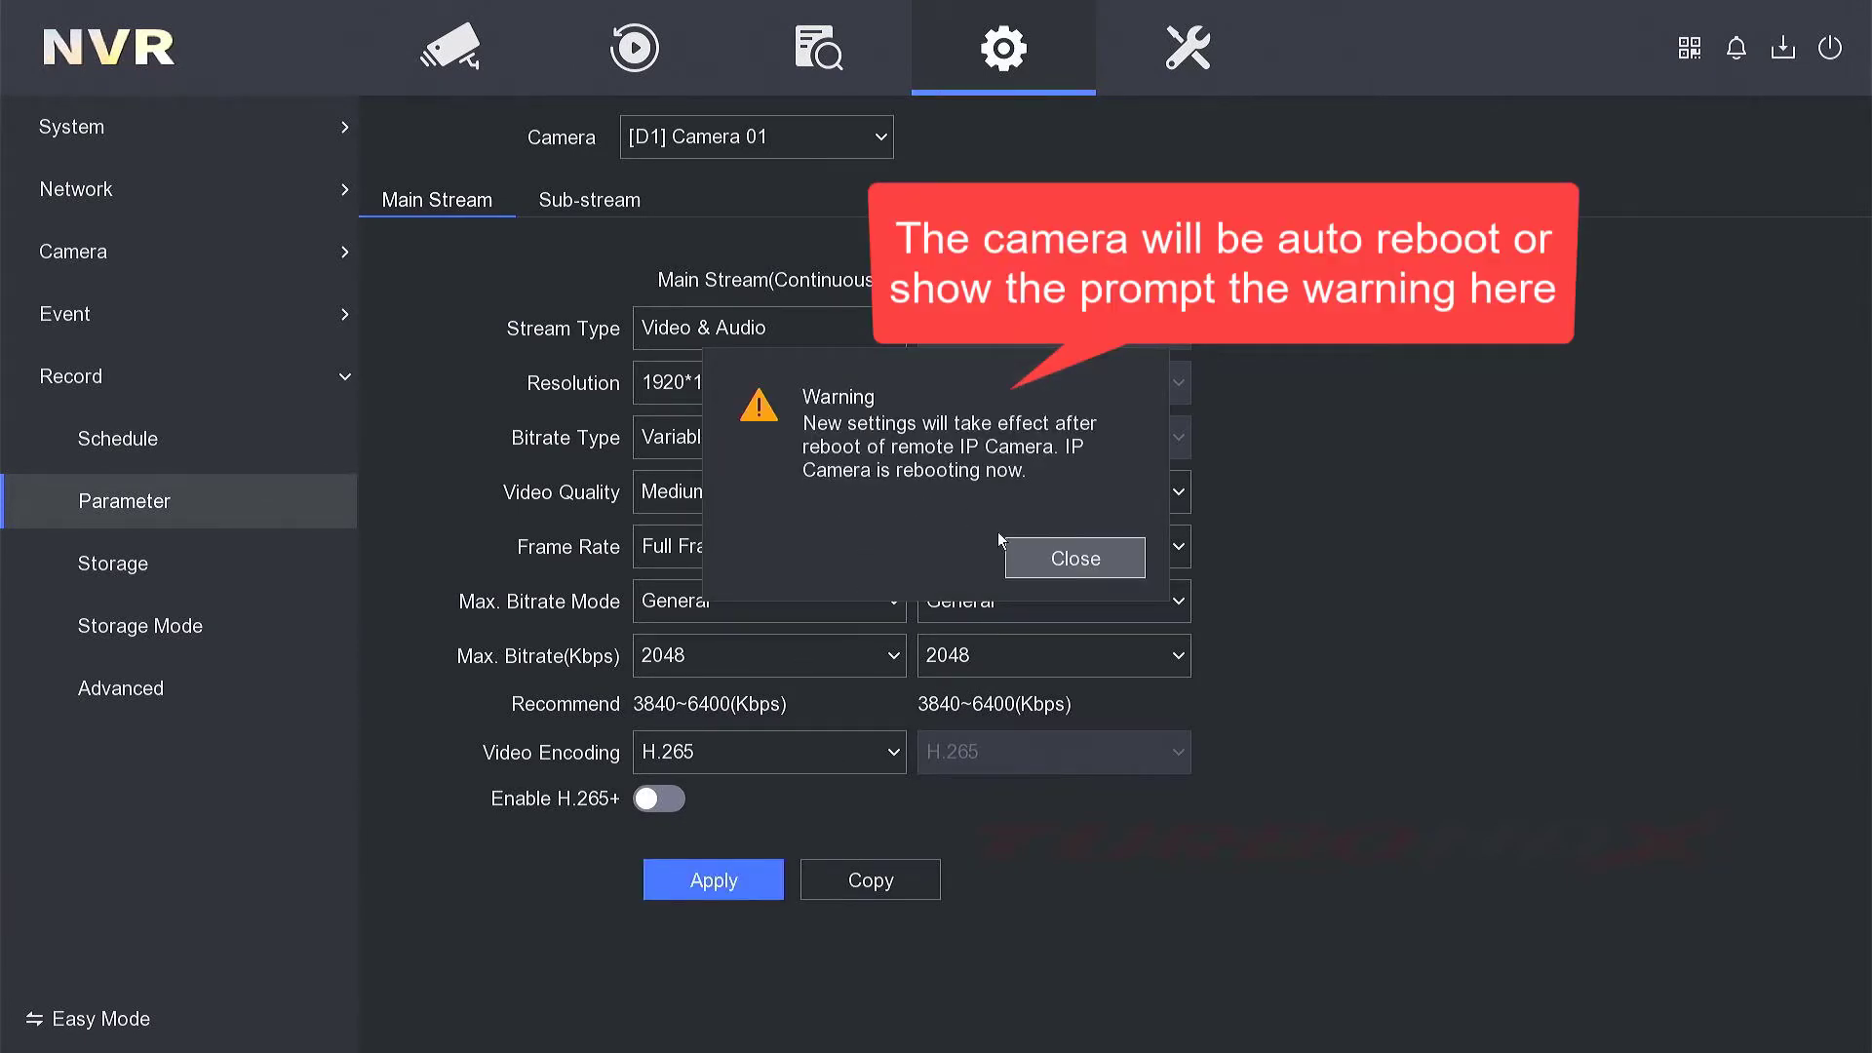
left_click(1074, 558)
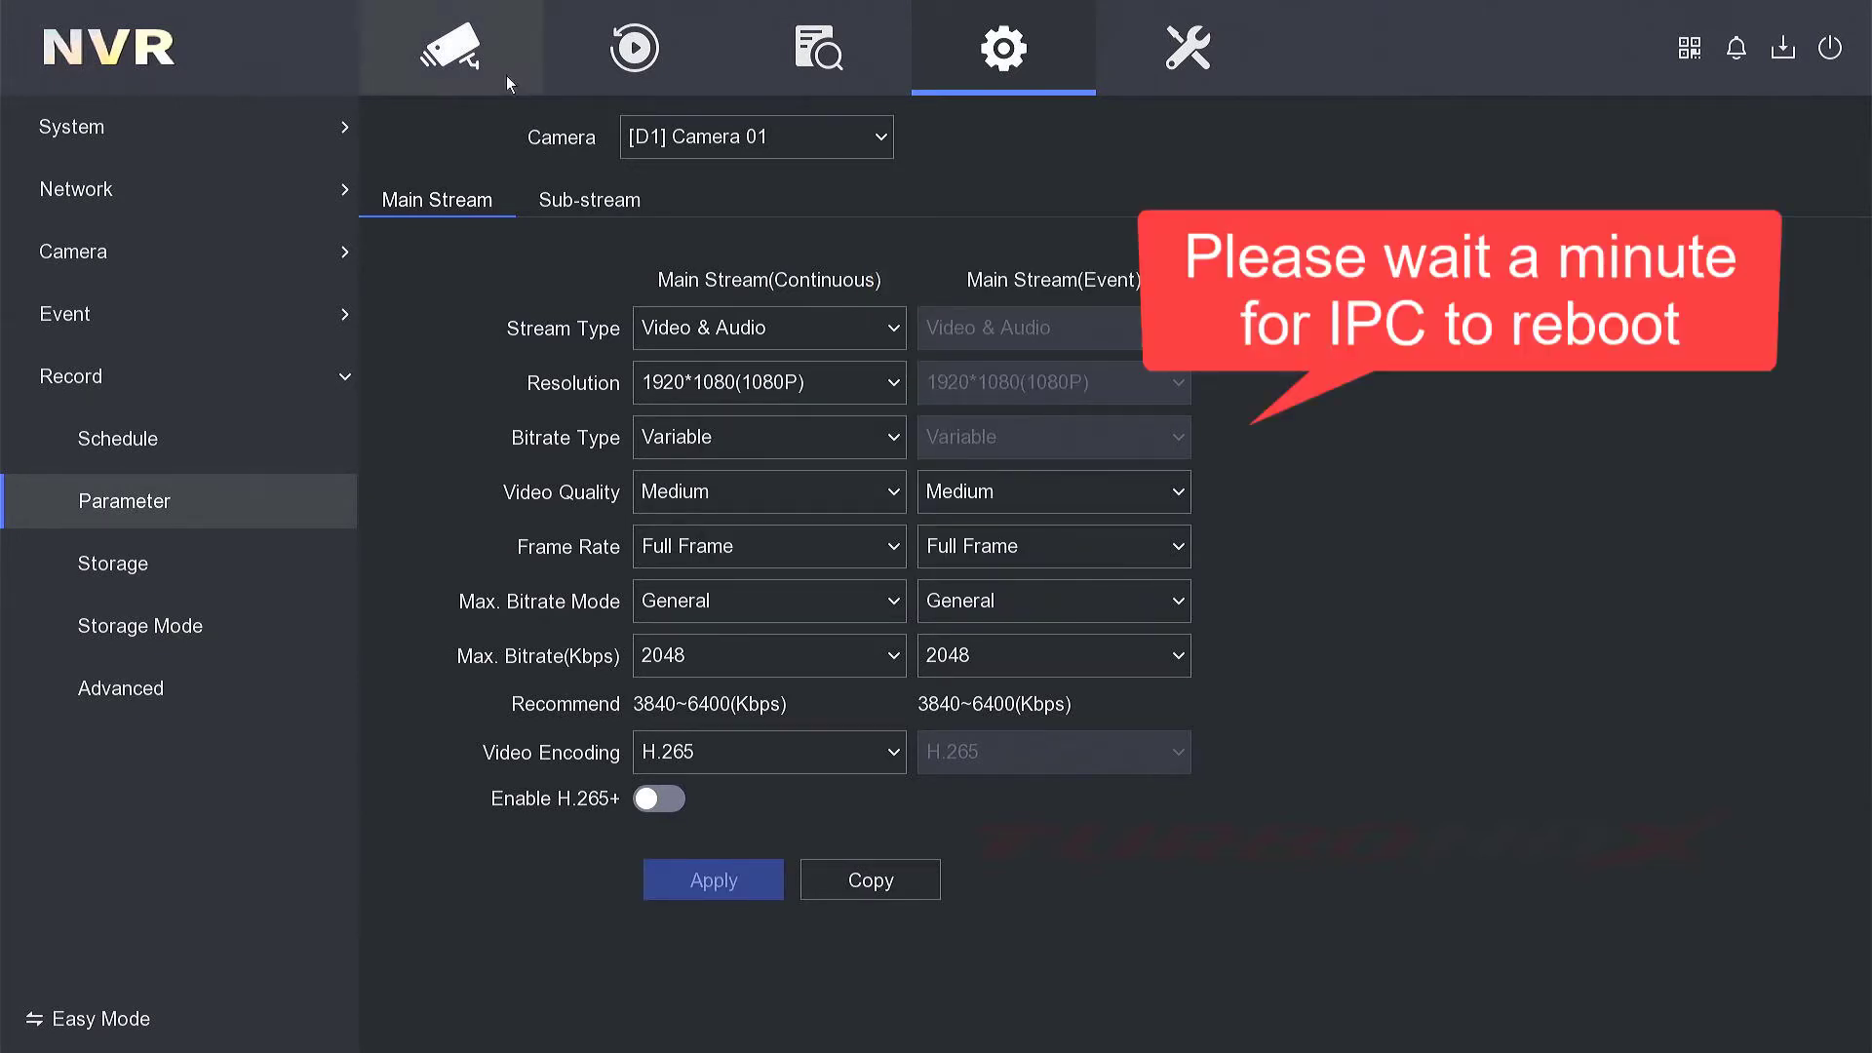
left_click(449, 49)
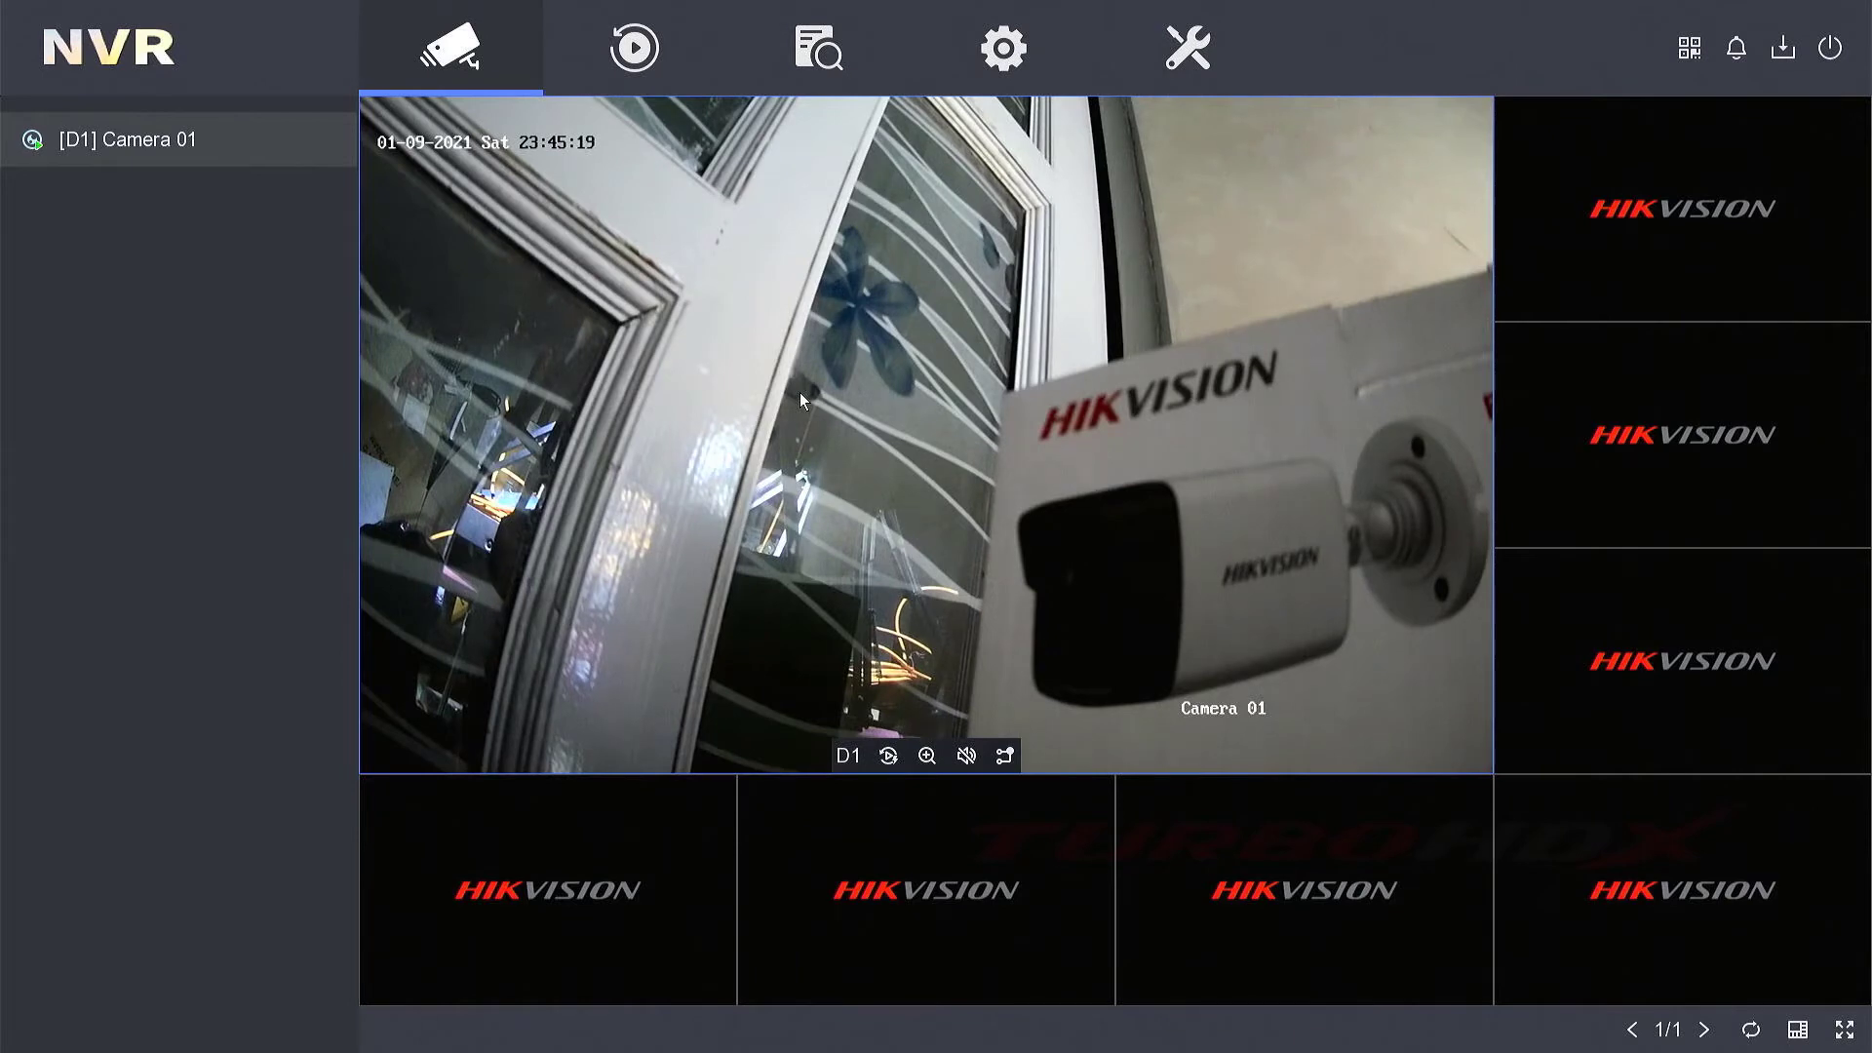
- Return to Record Parameter and show Camera 01's sub-stream settings
left_click(1005, 47)
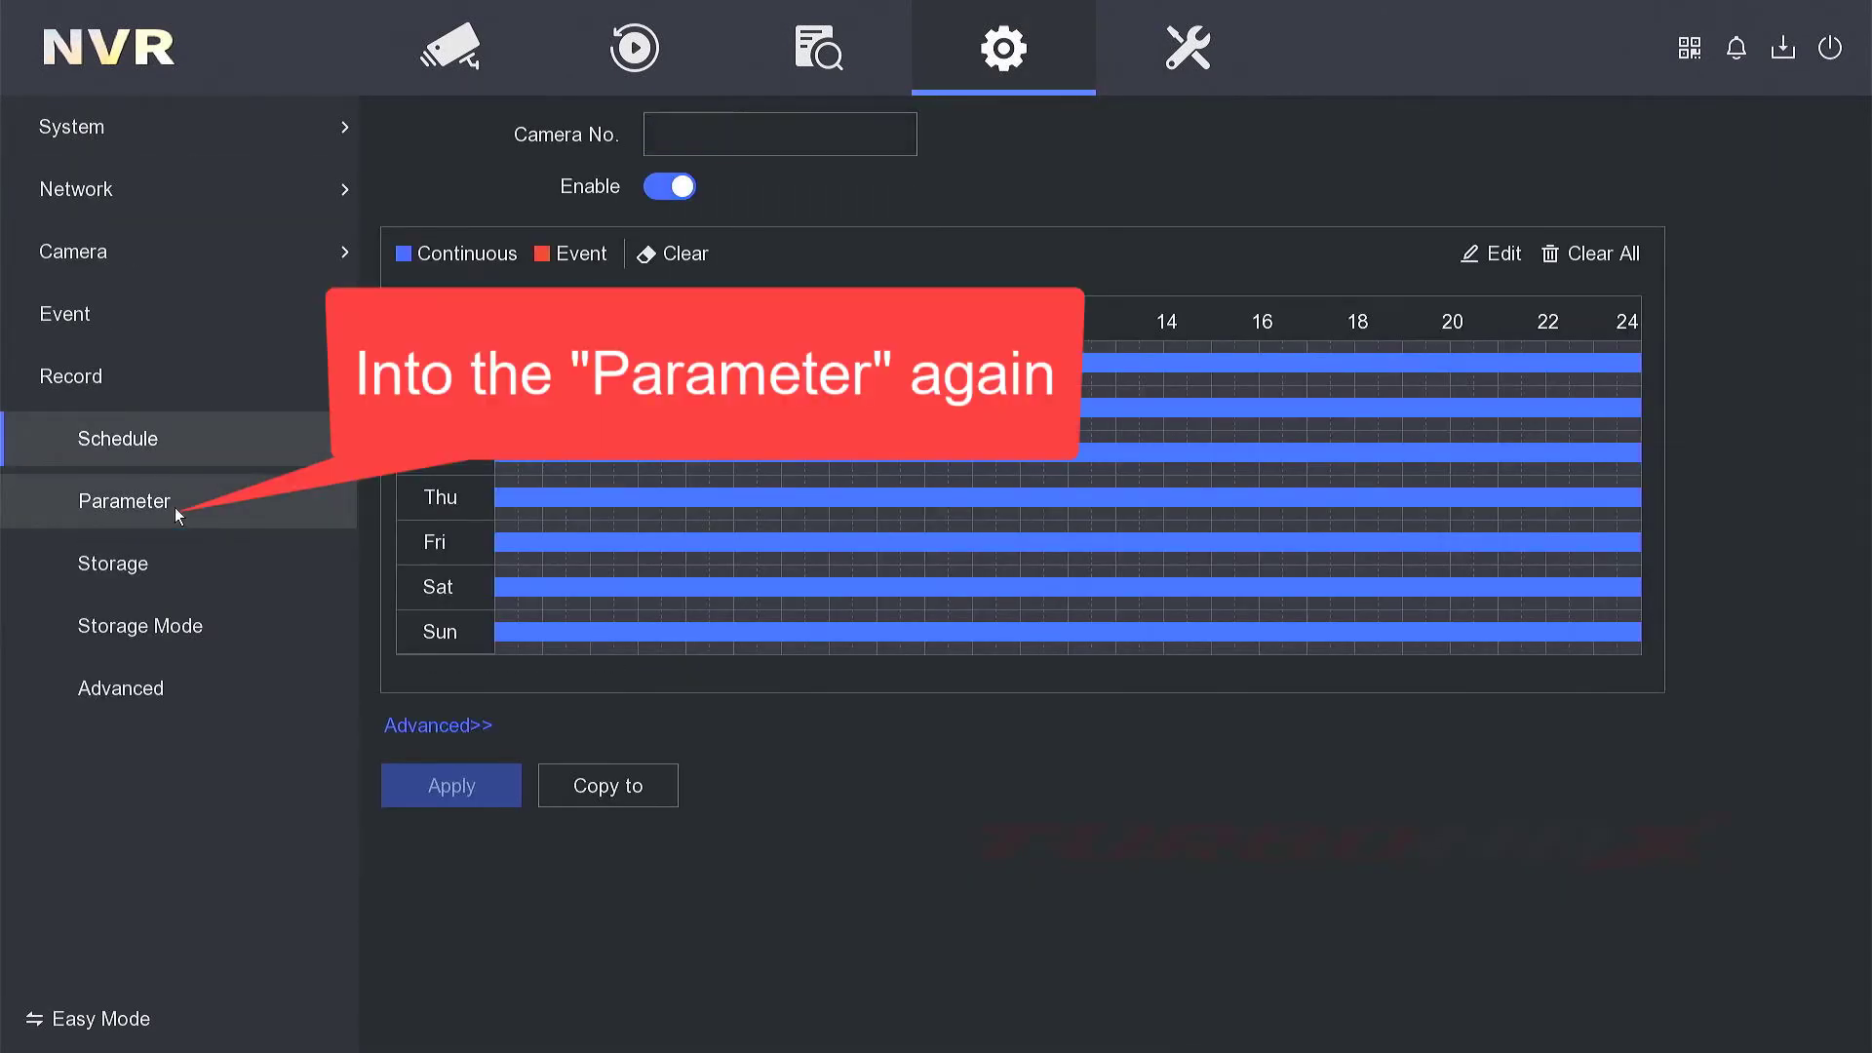
left_click(125, 501)
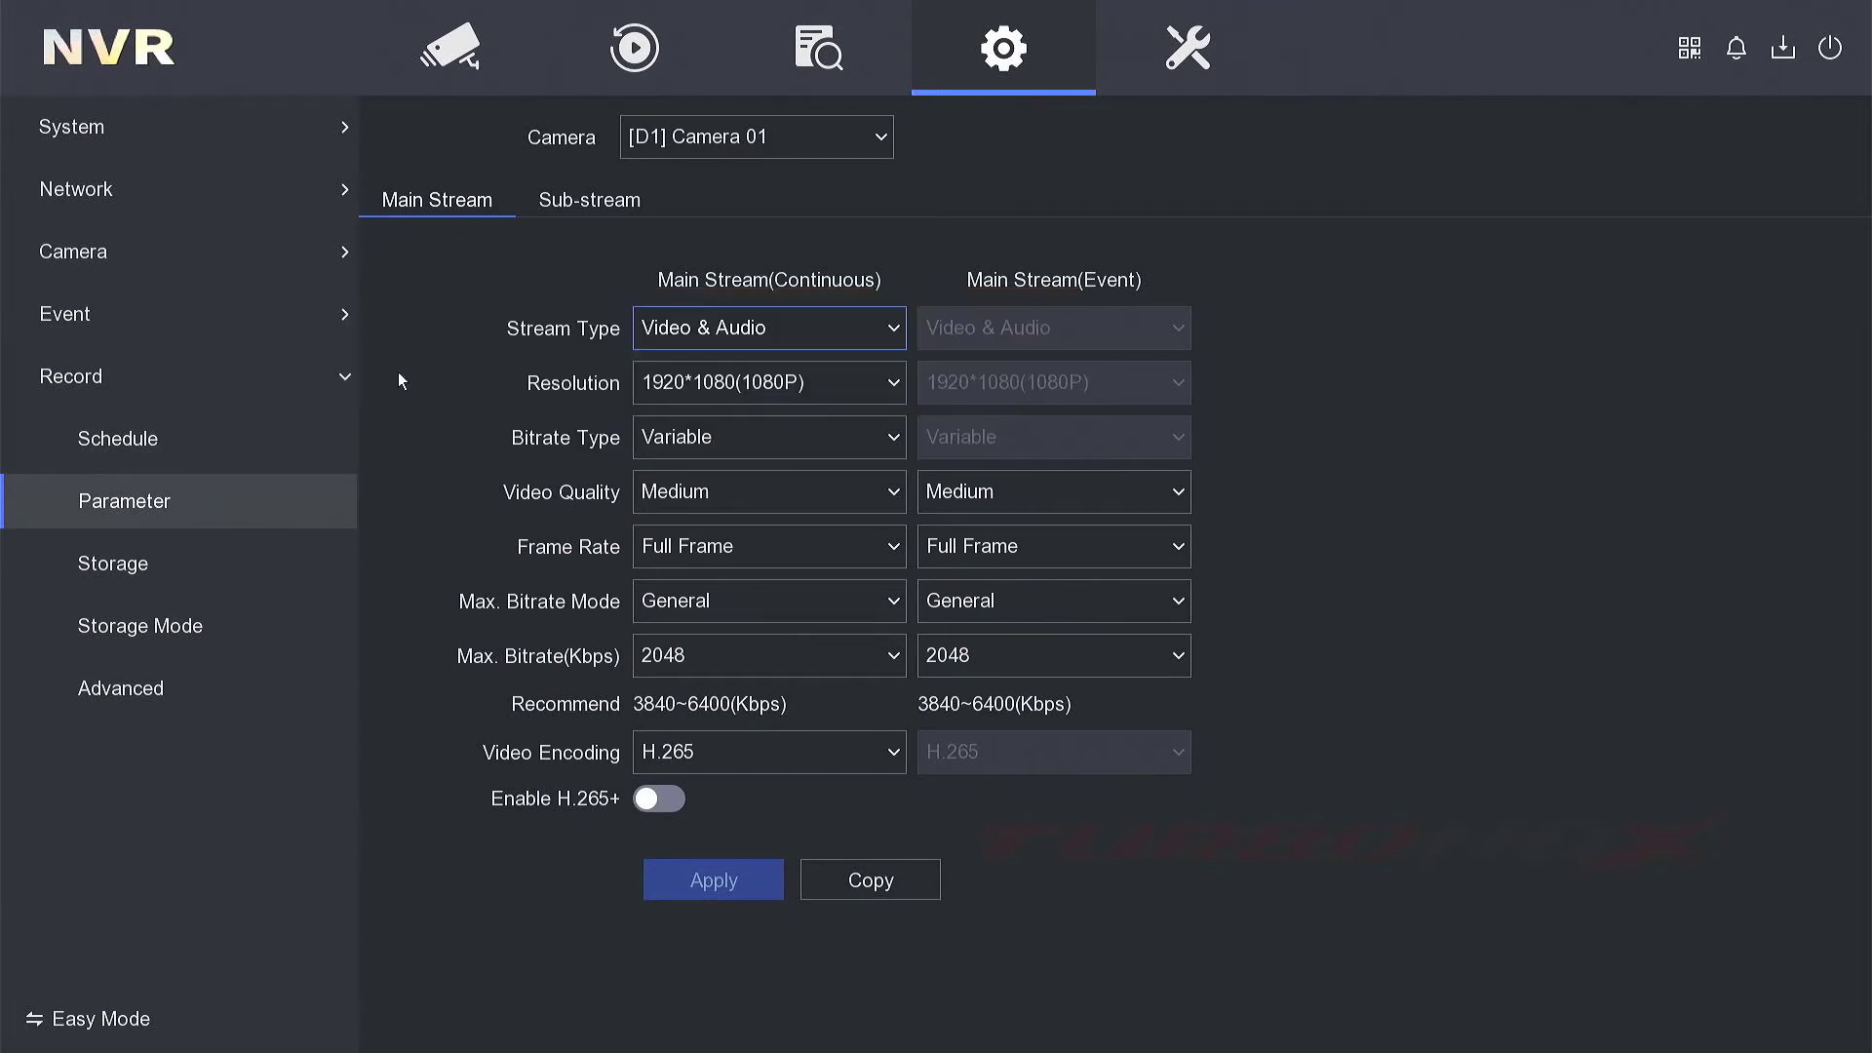
left_click(589, 198)
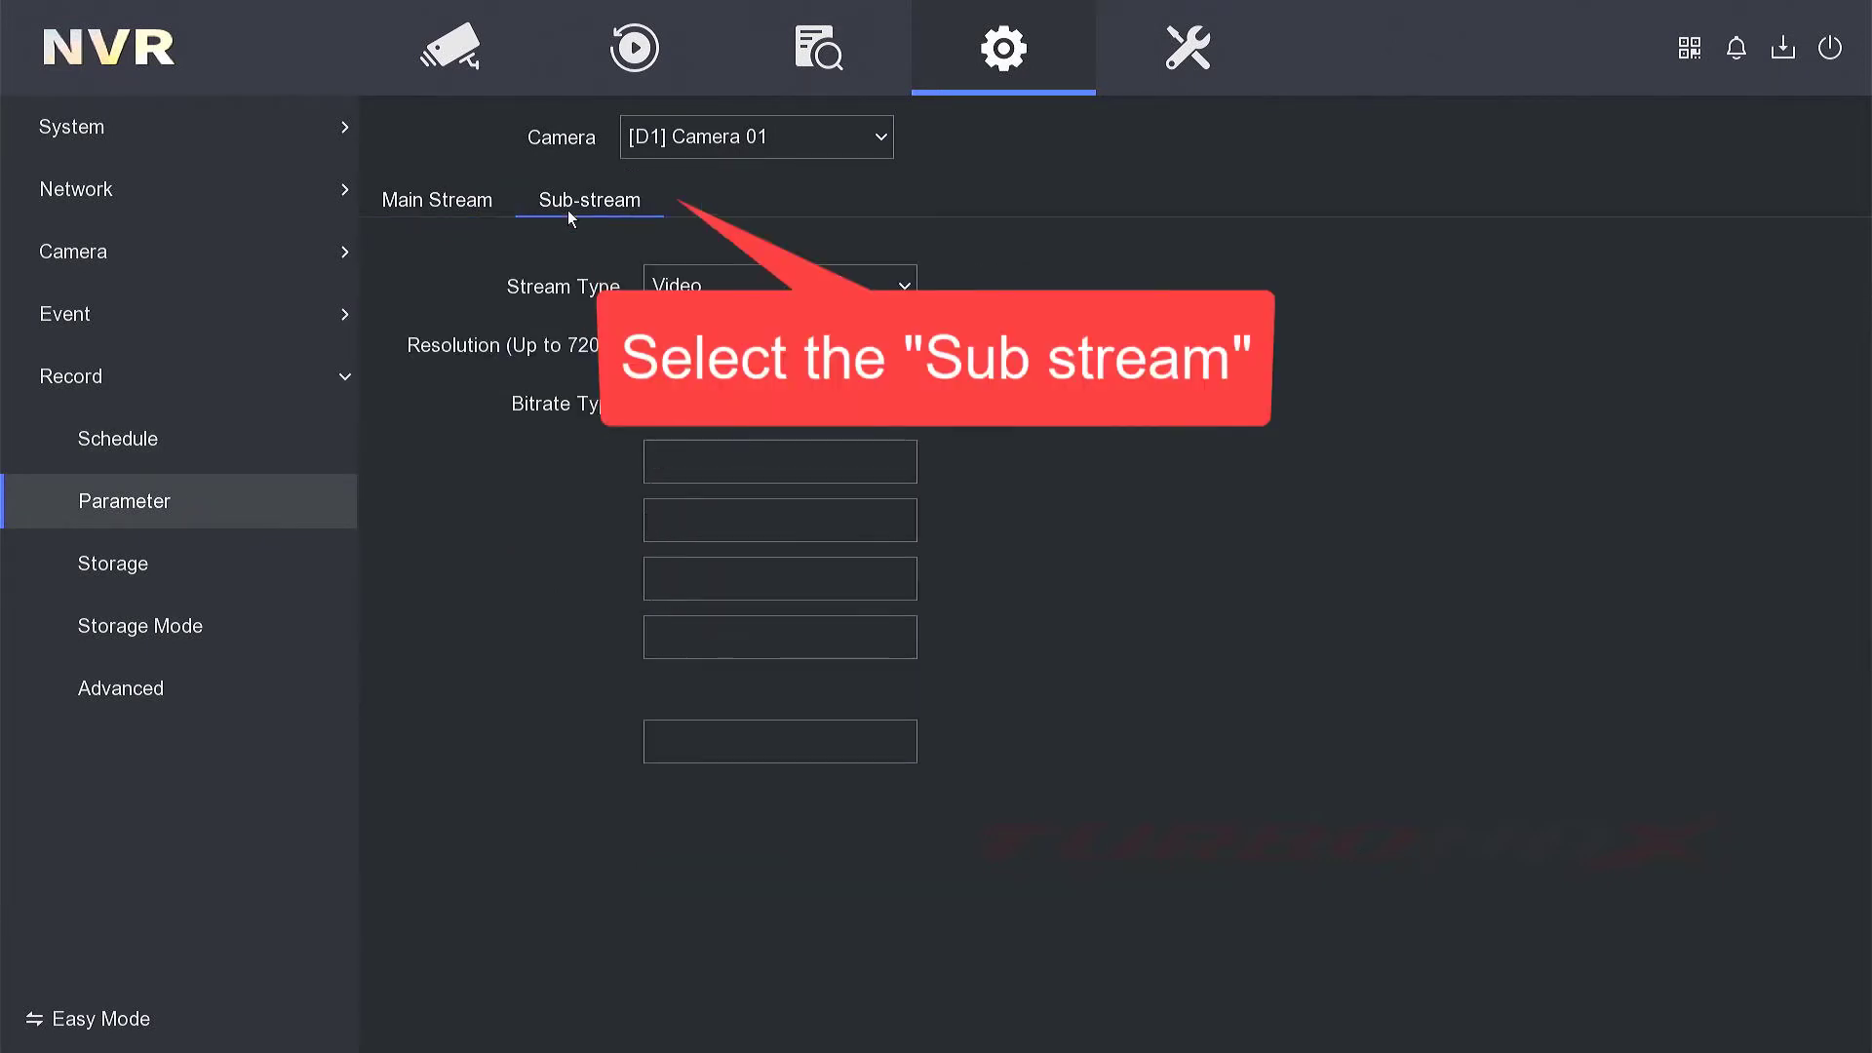
- Set Camera 01's sub-stream type to Video & Audio and apply it
left_click(589, 200)
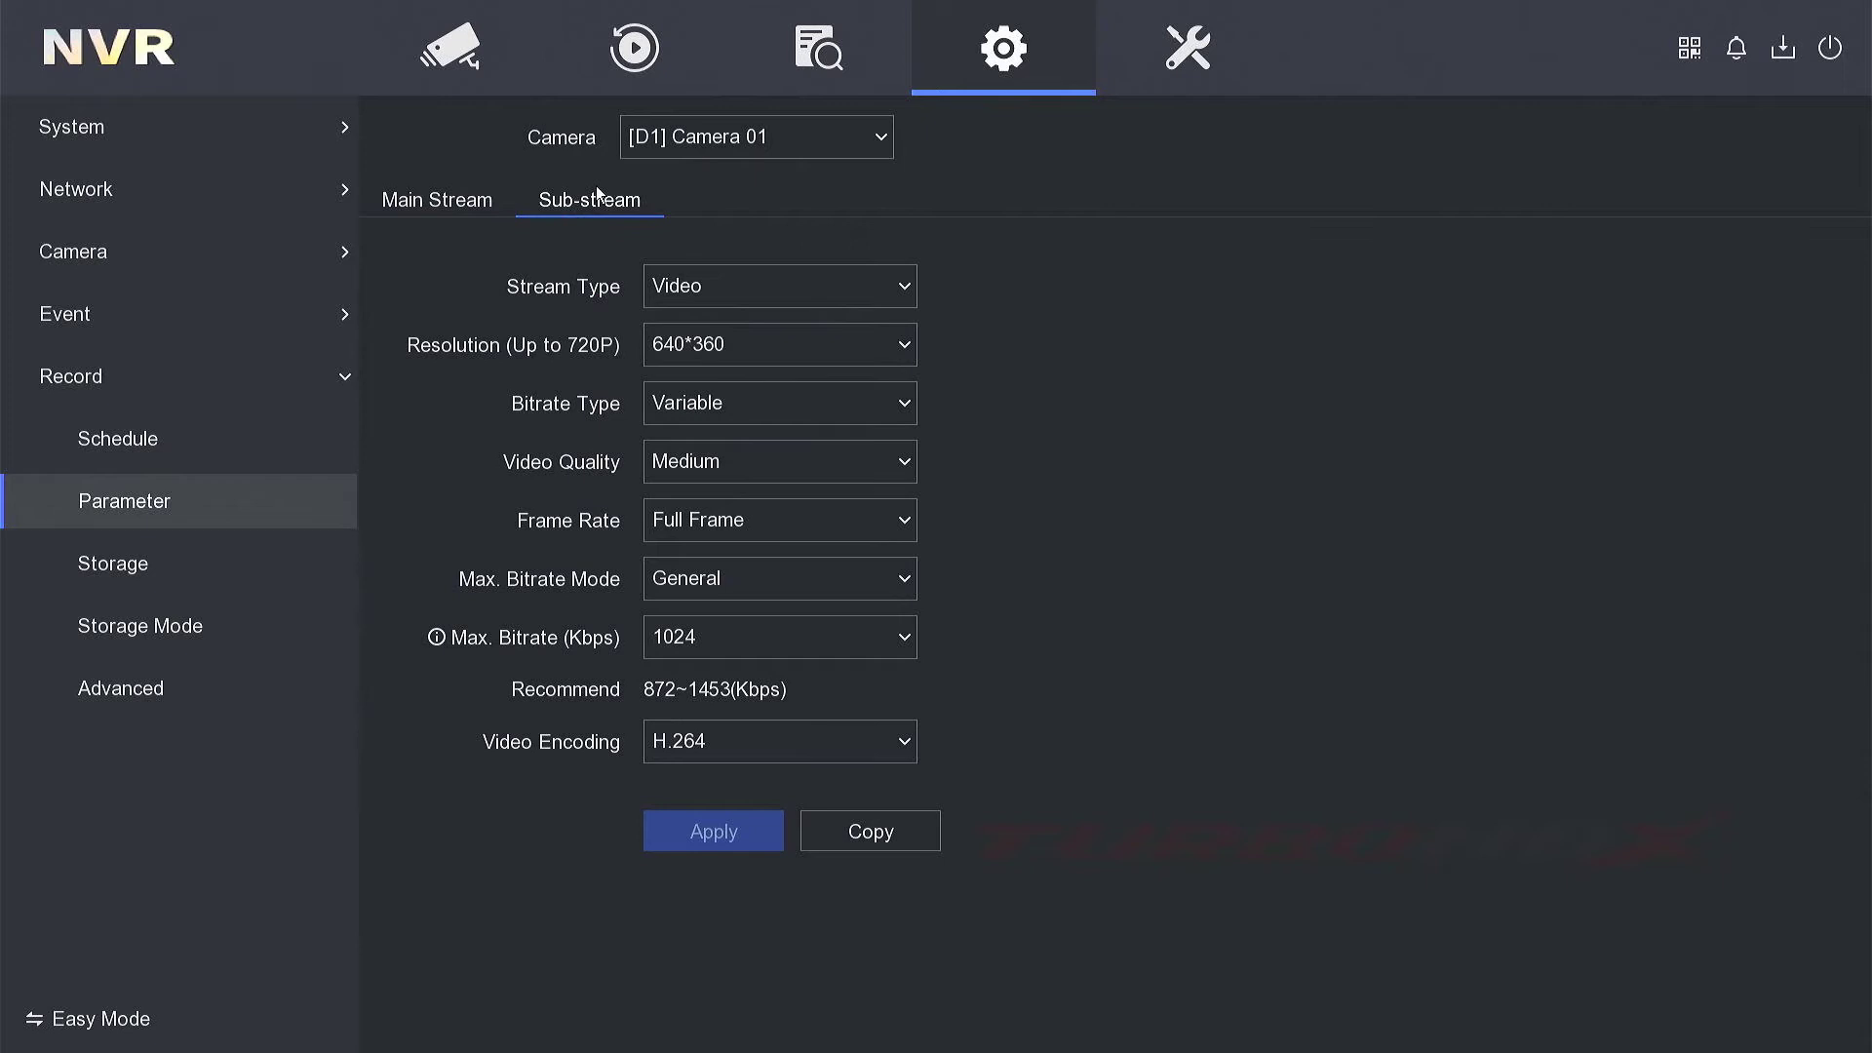
left_click(780, 285)
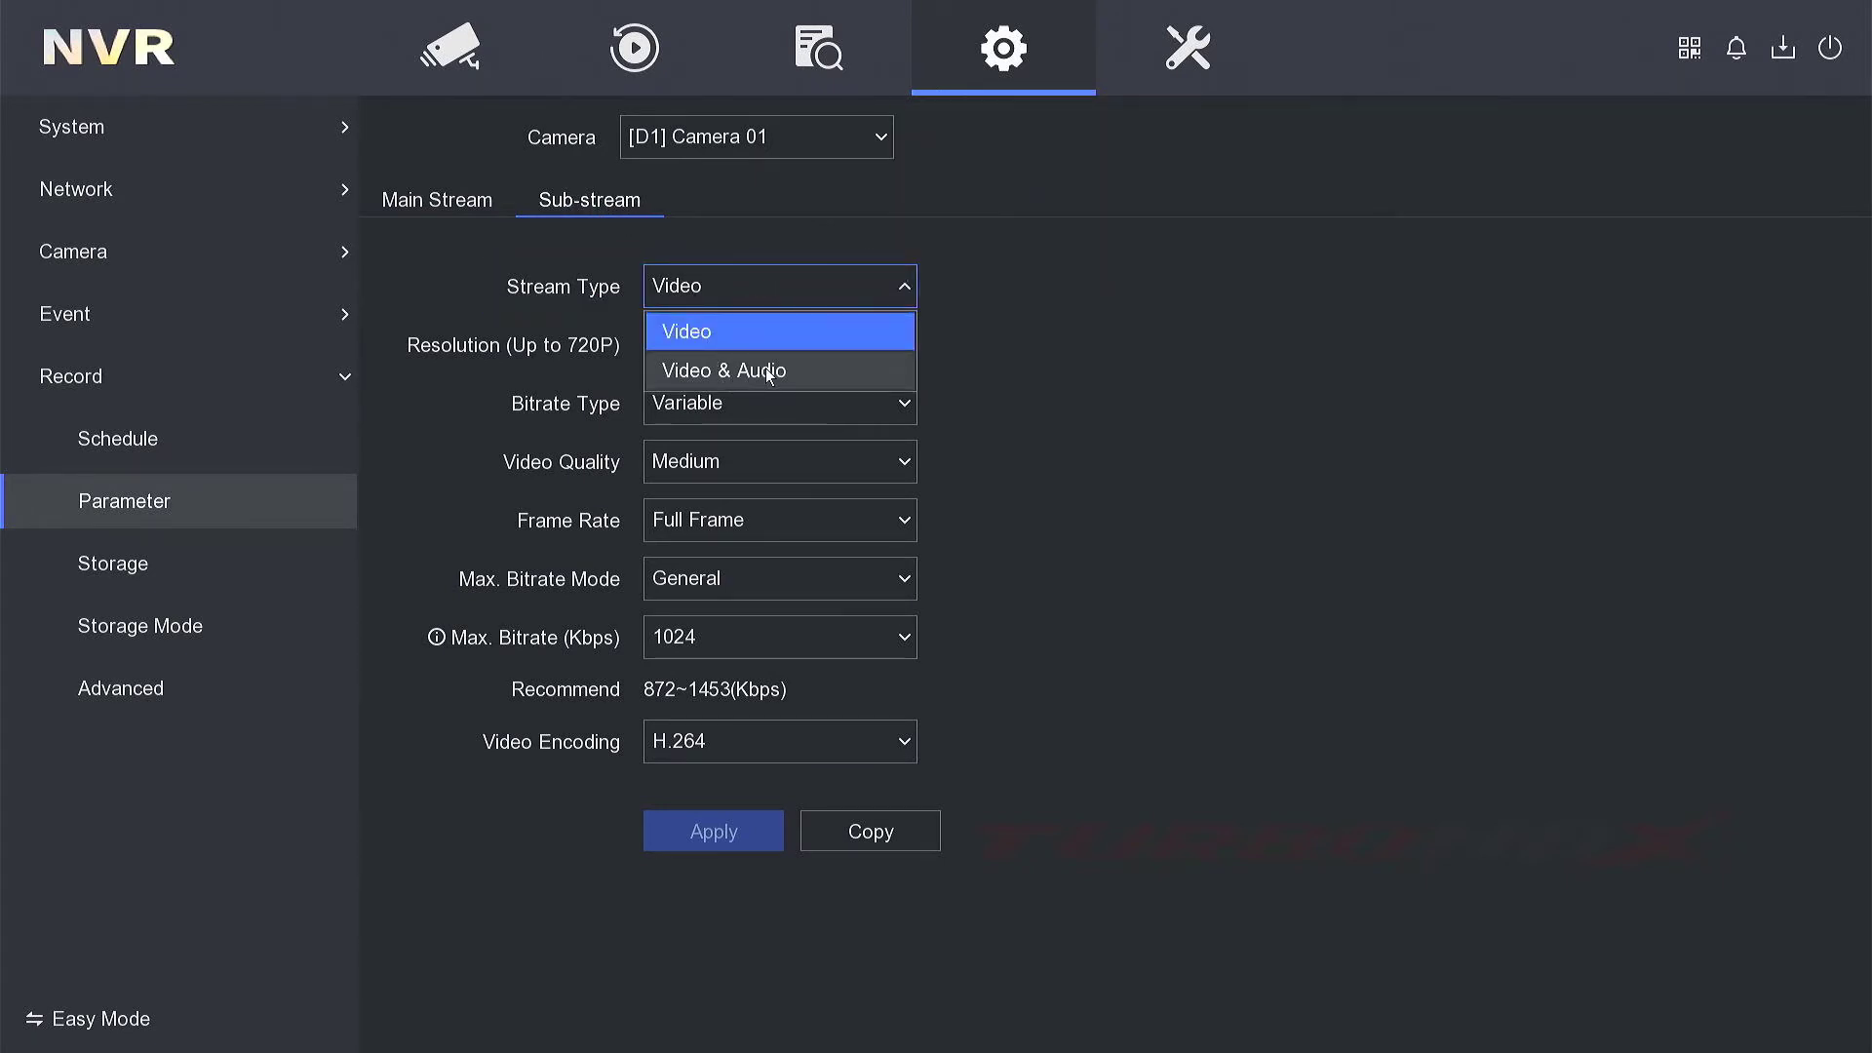
left_click(726, 371)
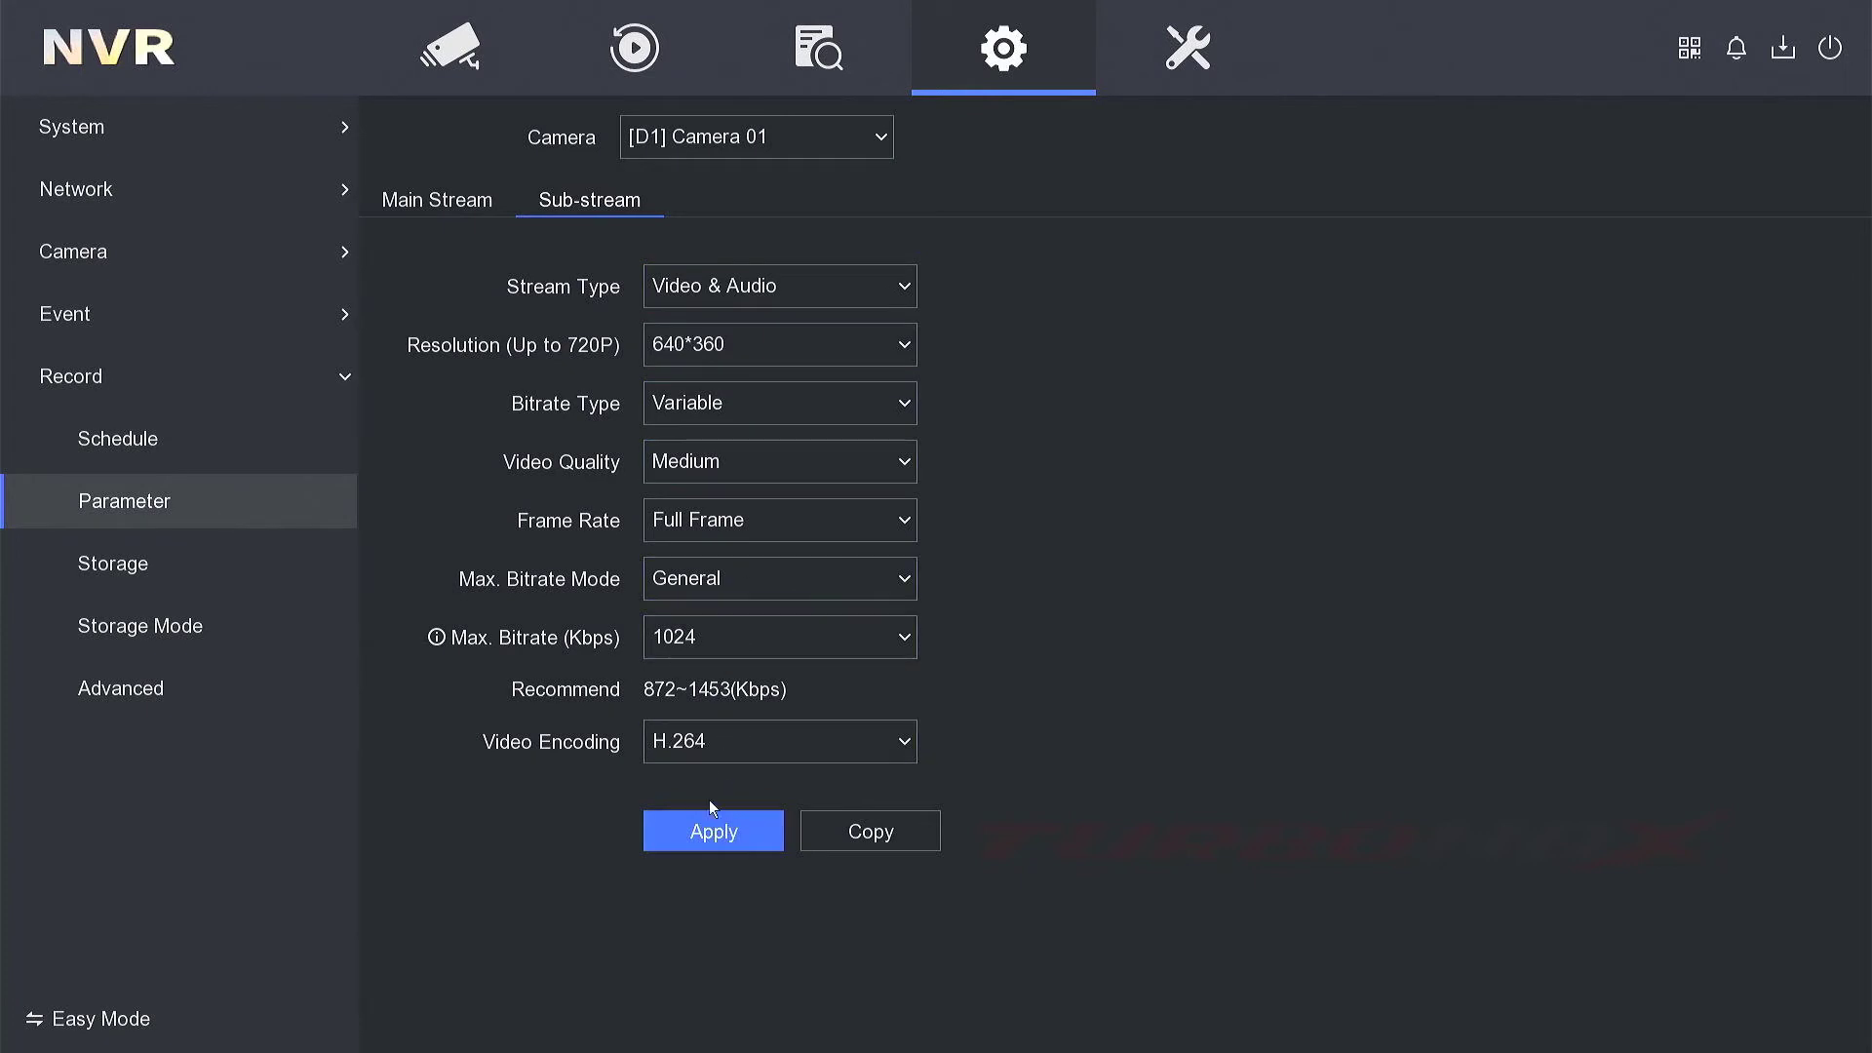
left_click(714, 831)
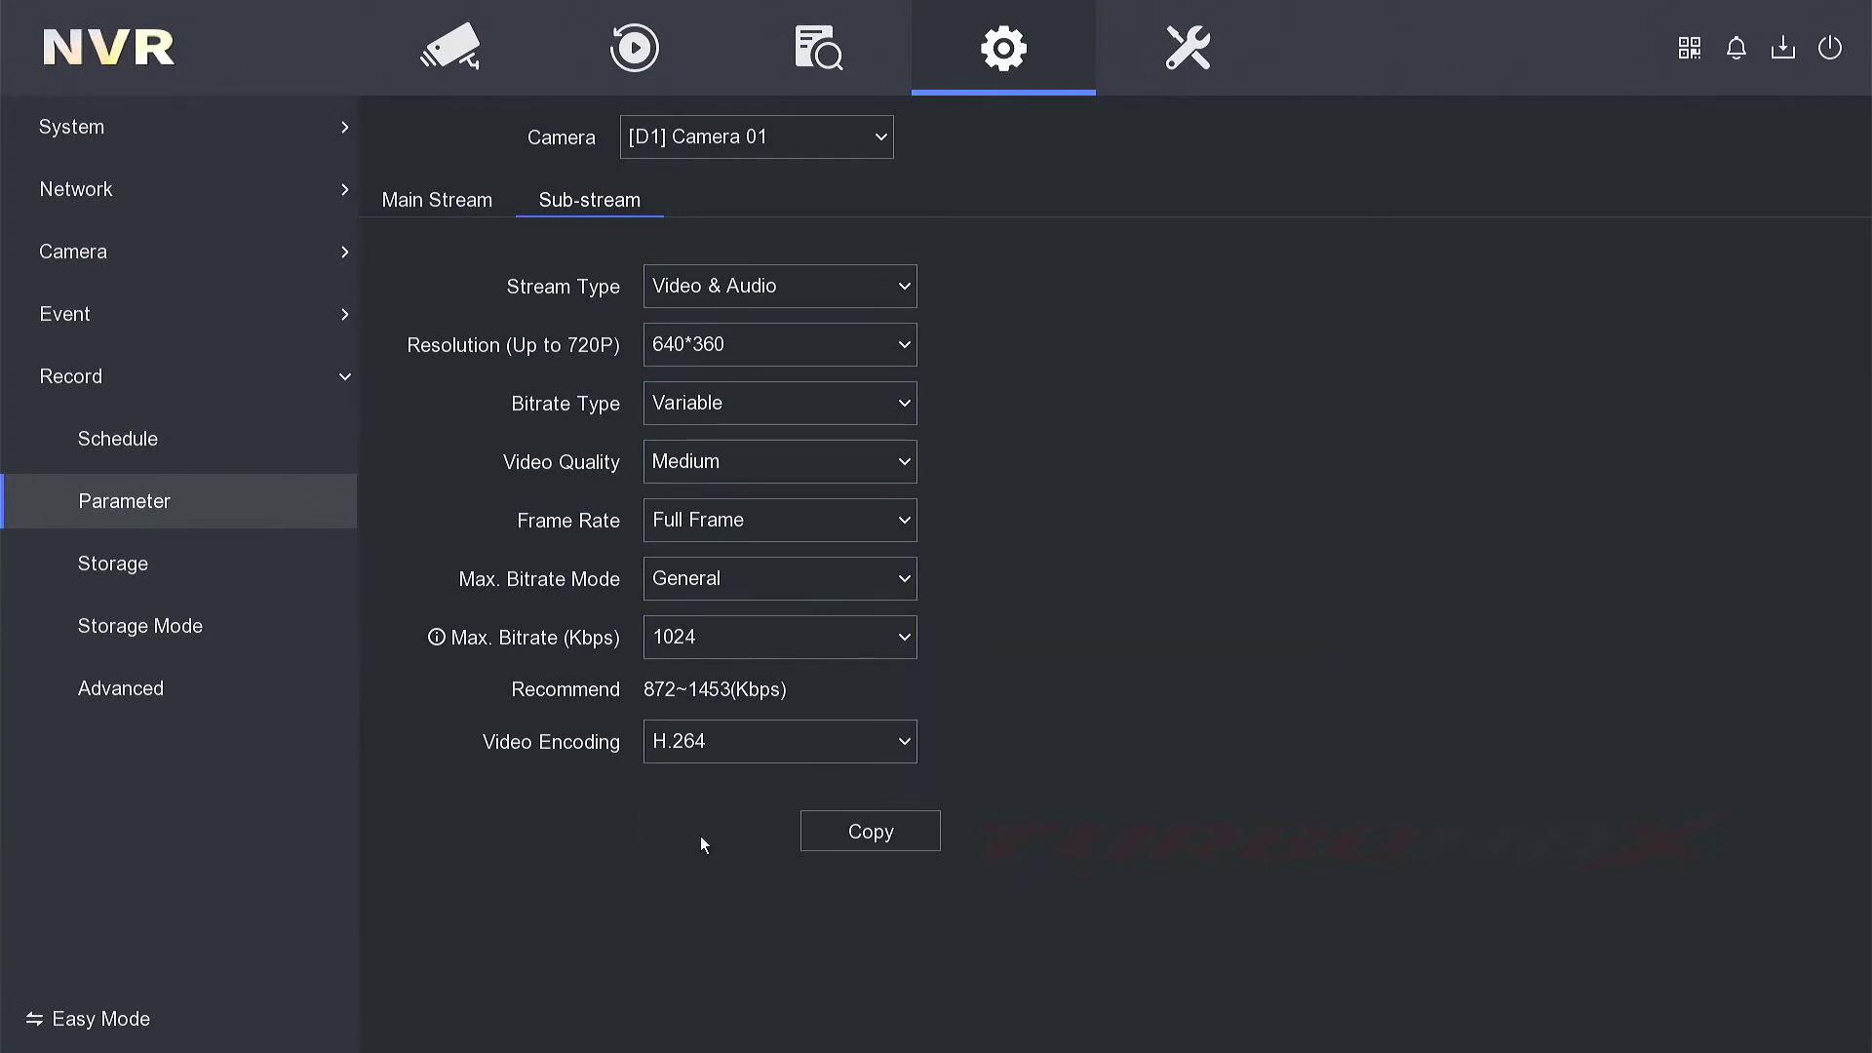
- Dismiss the reboot warning and return to Camera 01's live view while it restarts
left_click(714, 831)
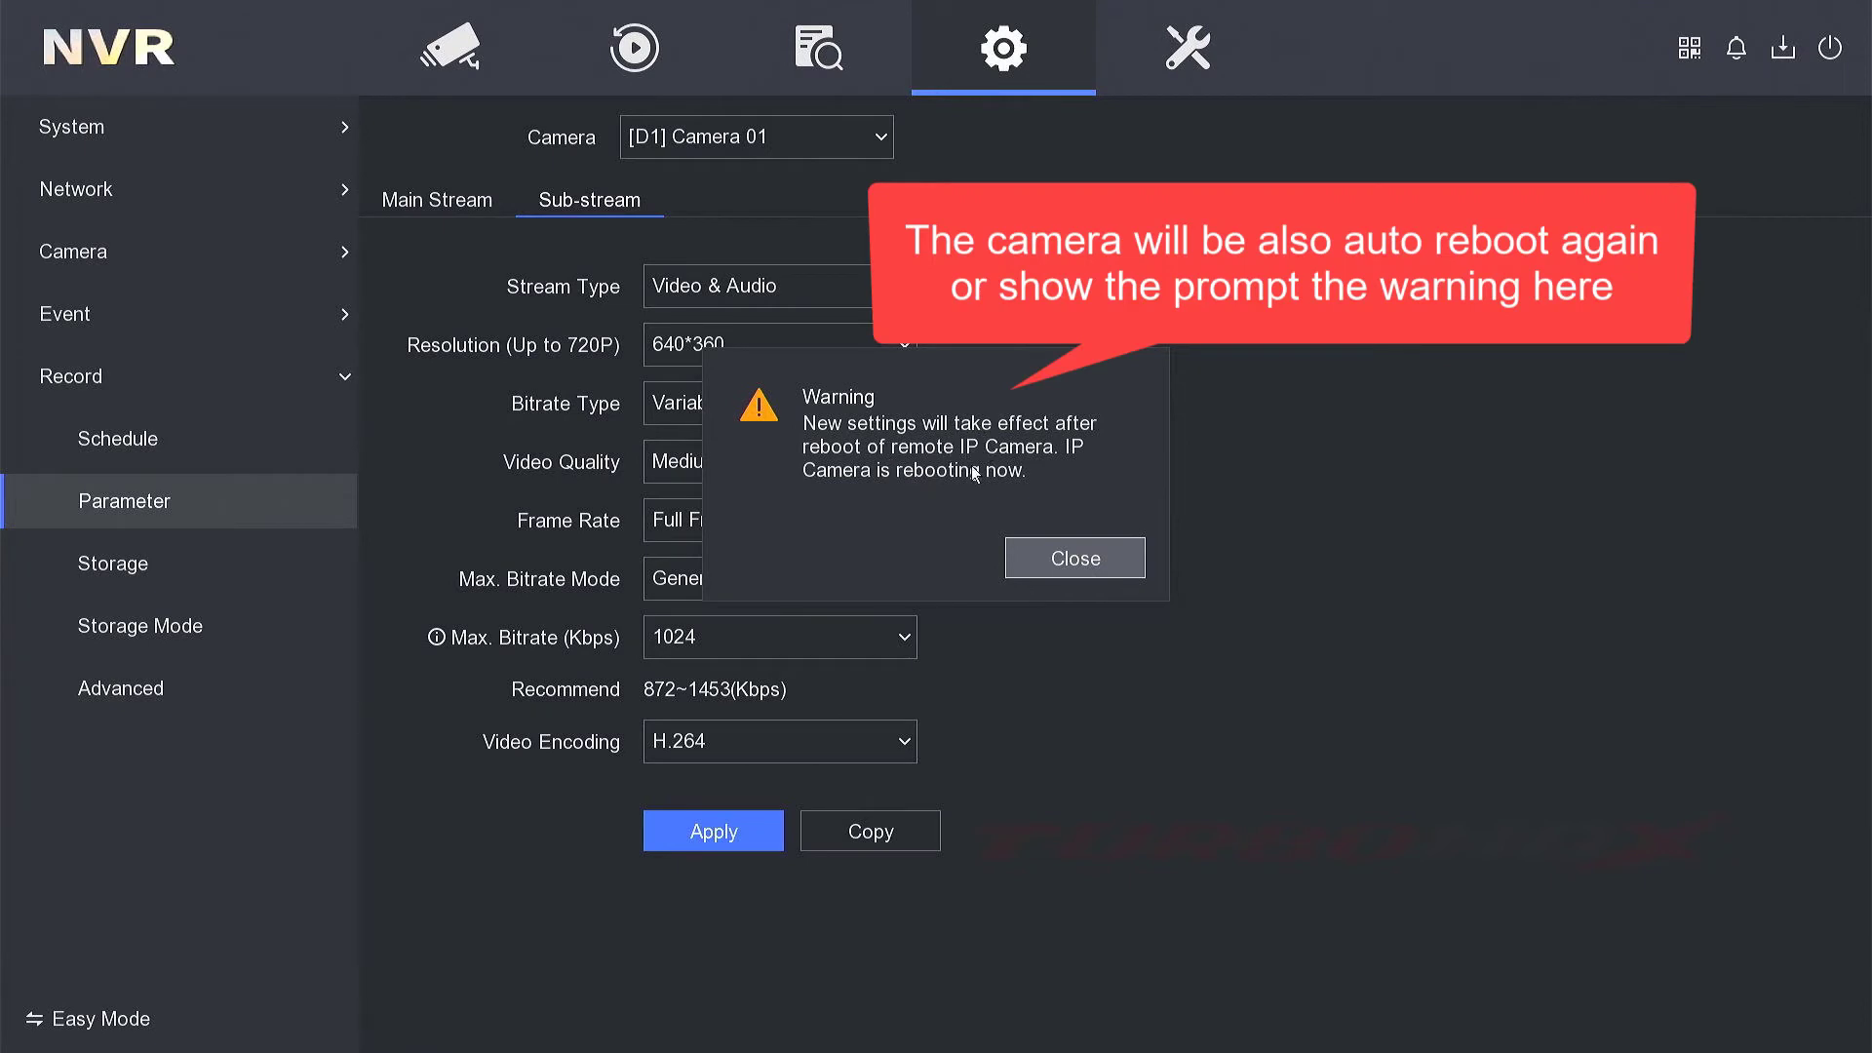
left_click(1074, 558)
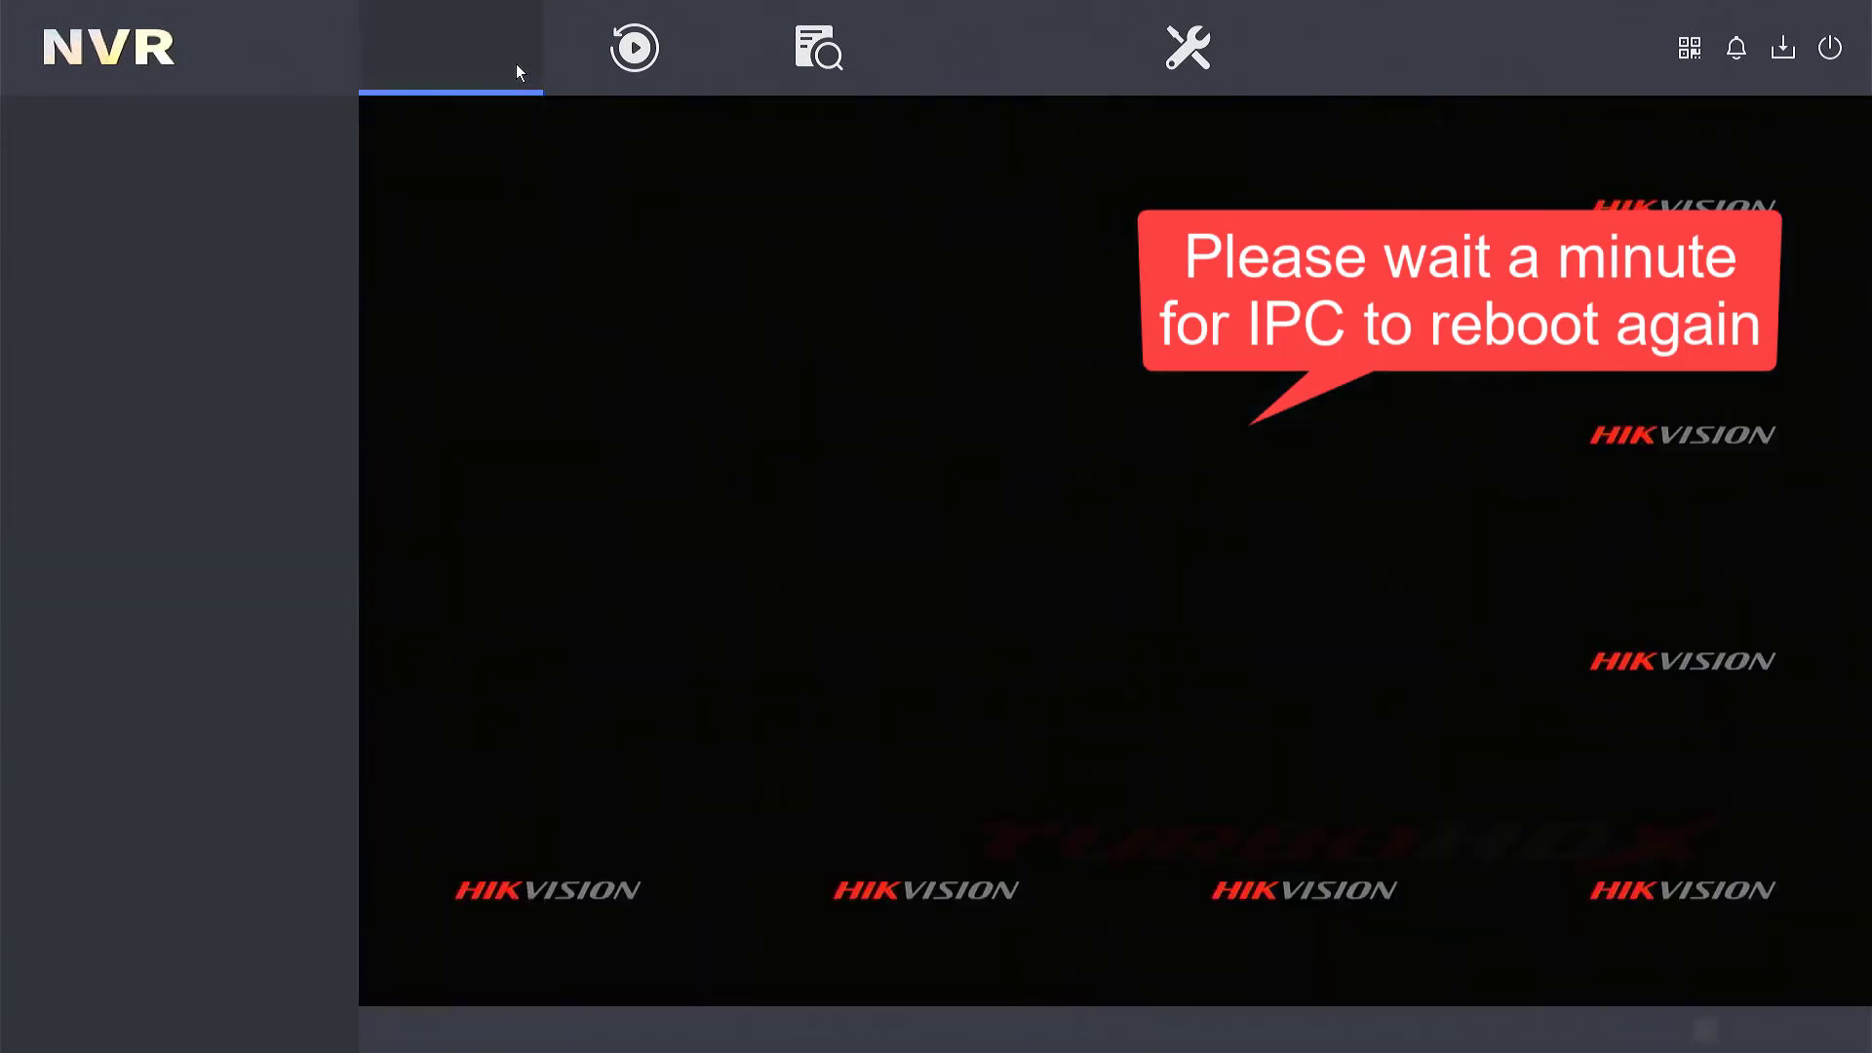
left_click(450, 43)
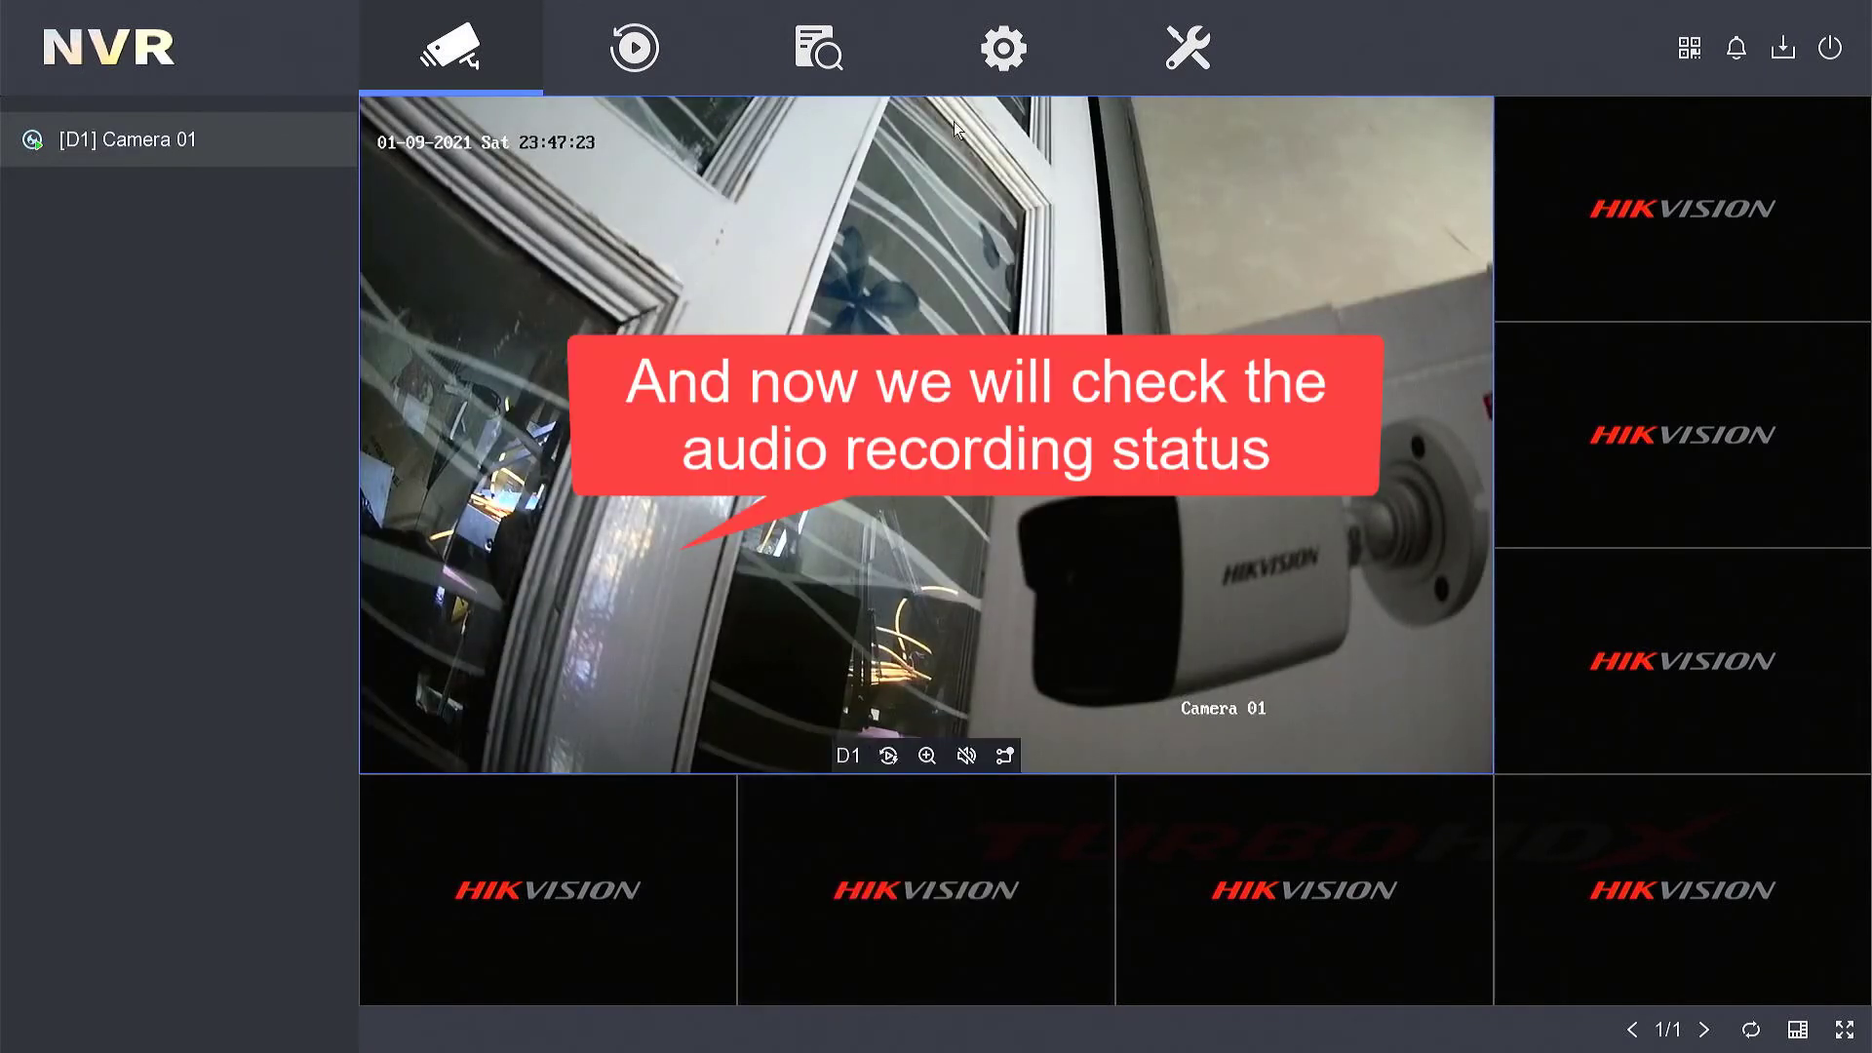
- Go to Configuration > Record > Schedule to show Camera 01's recording schedule
left_click(1002, 49)
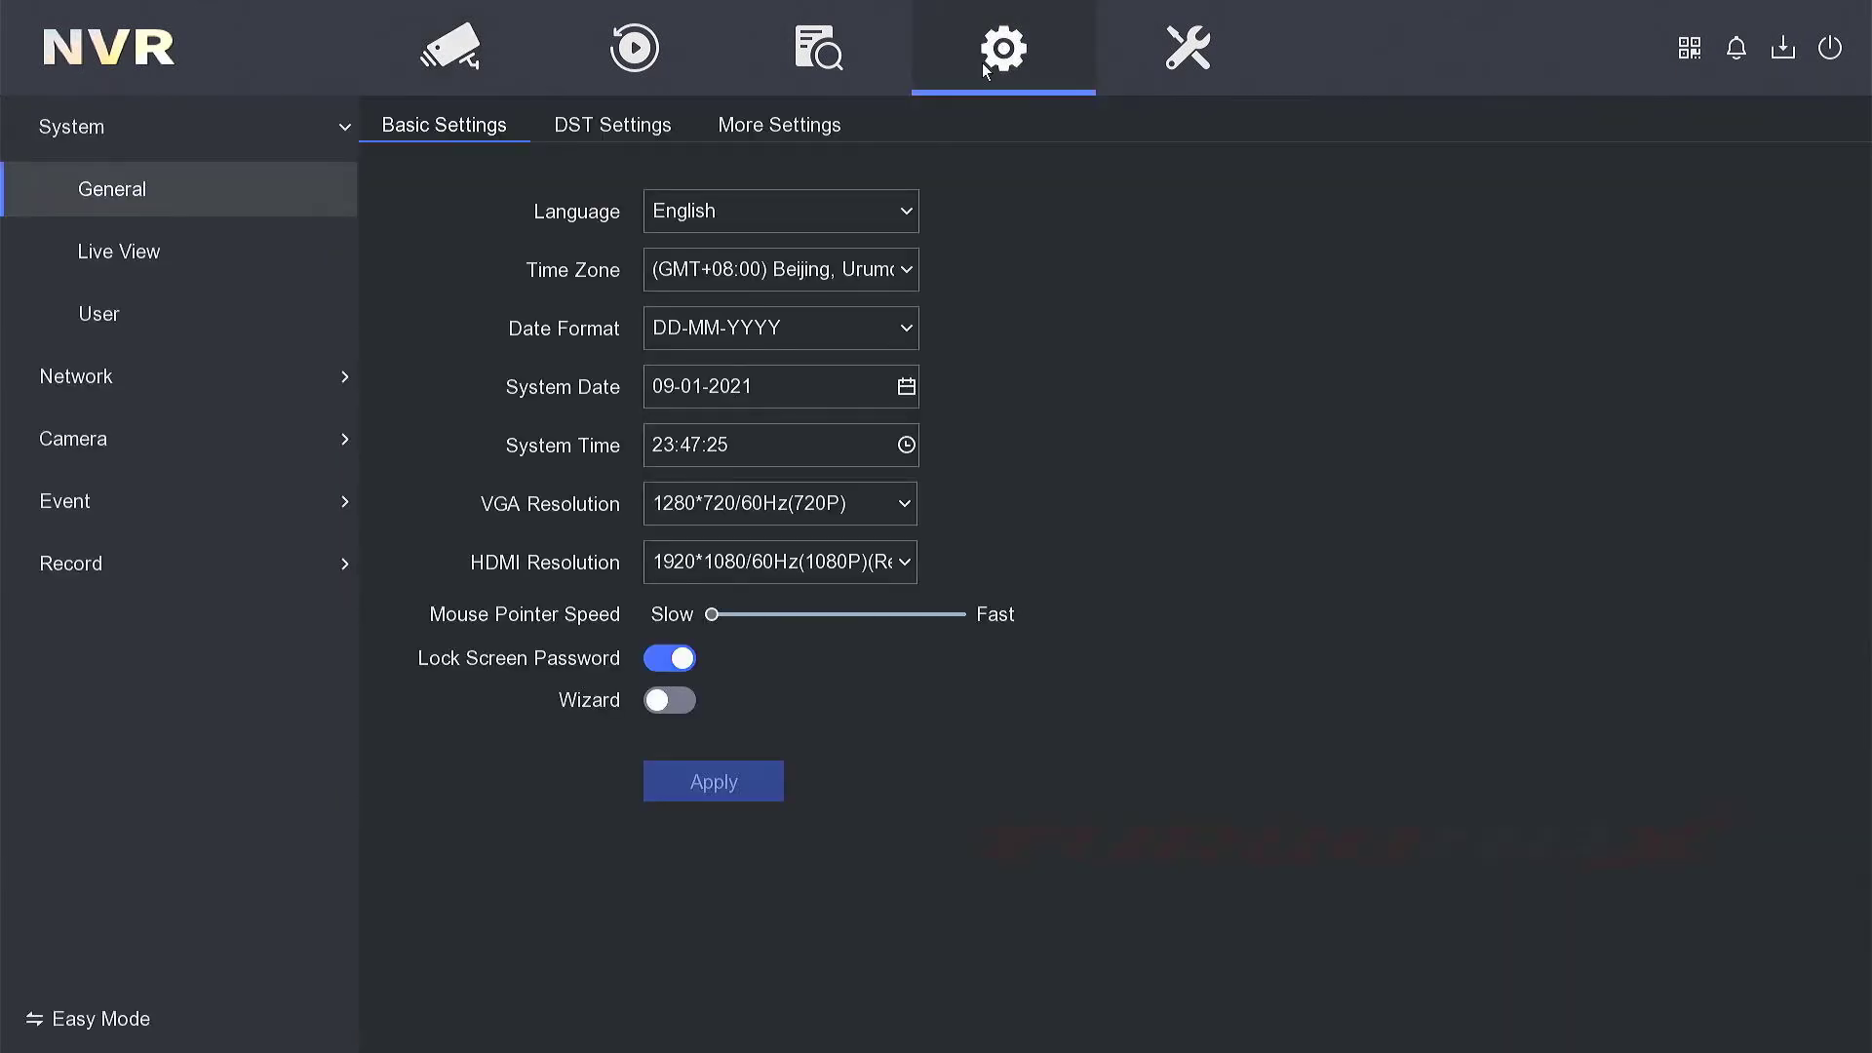
mouse_move(201, 563)
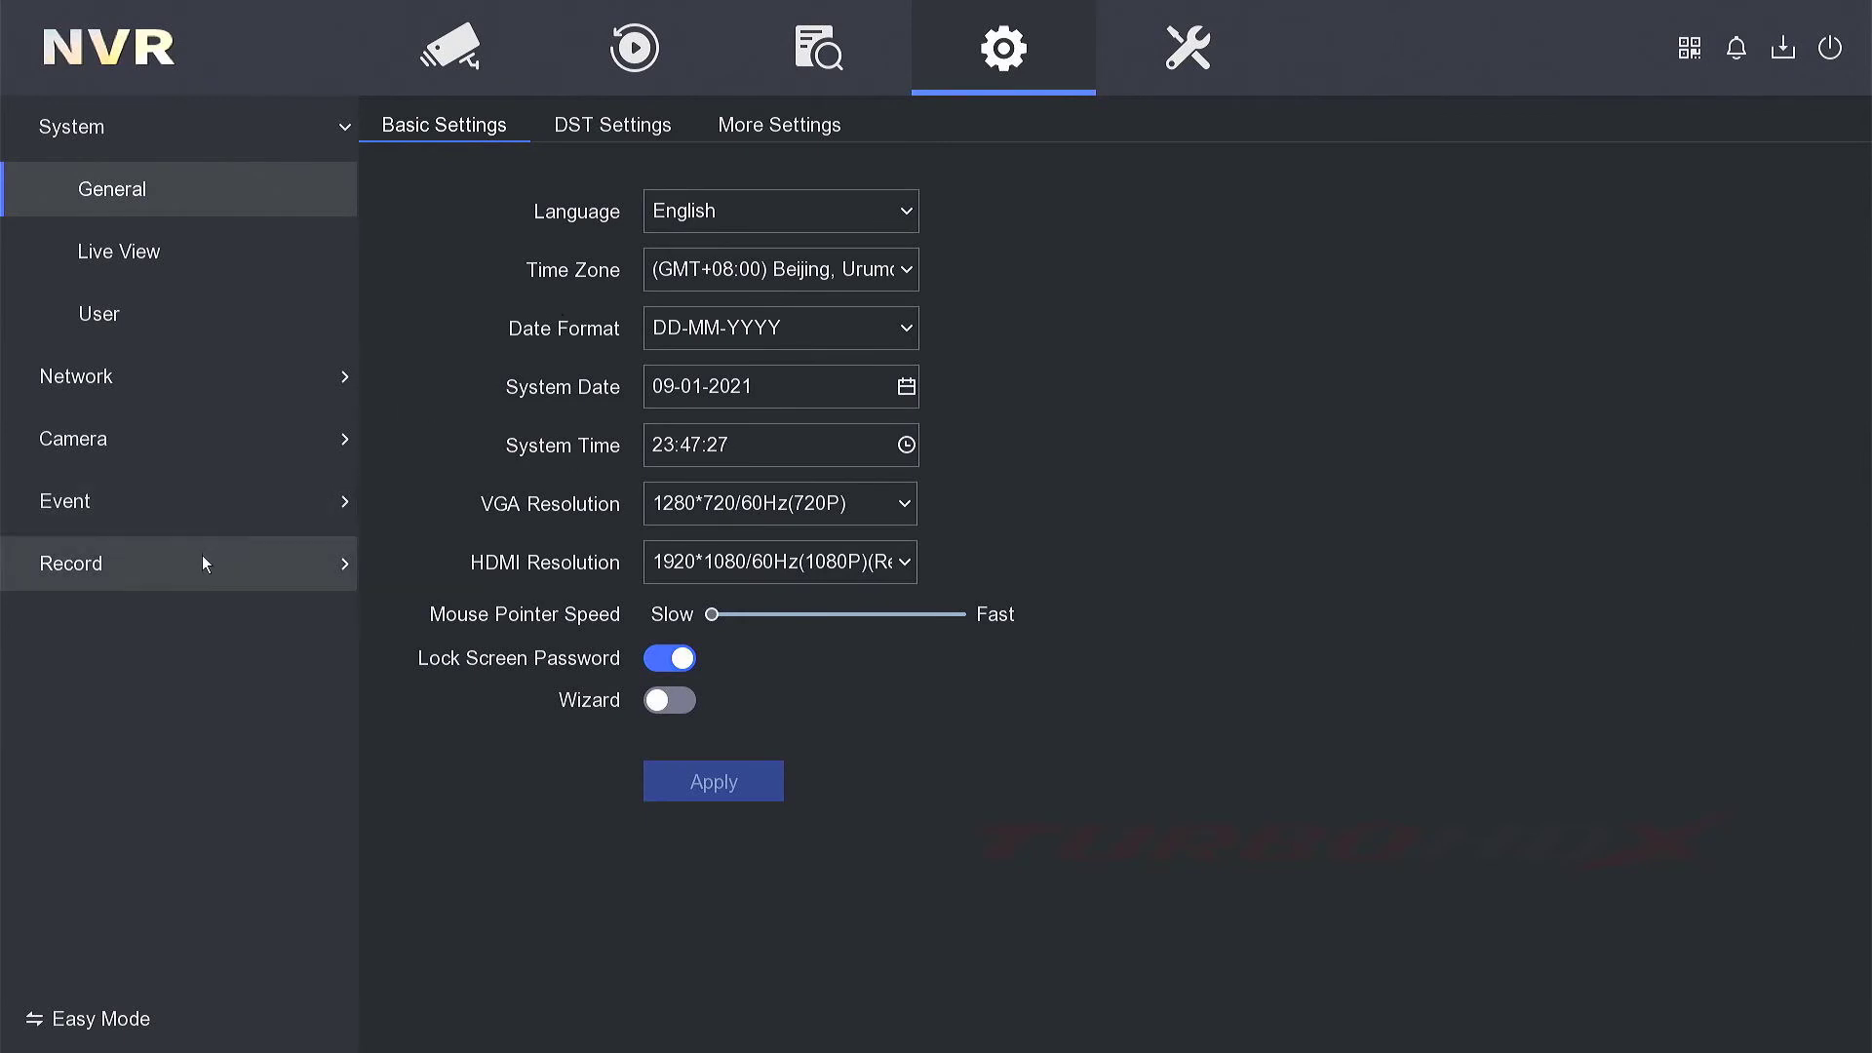
left_click(70, 564)
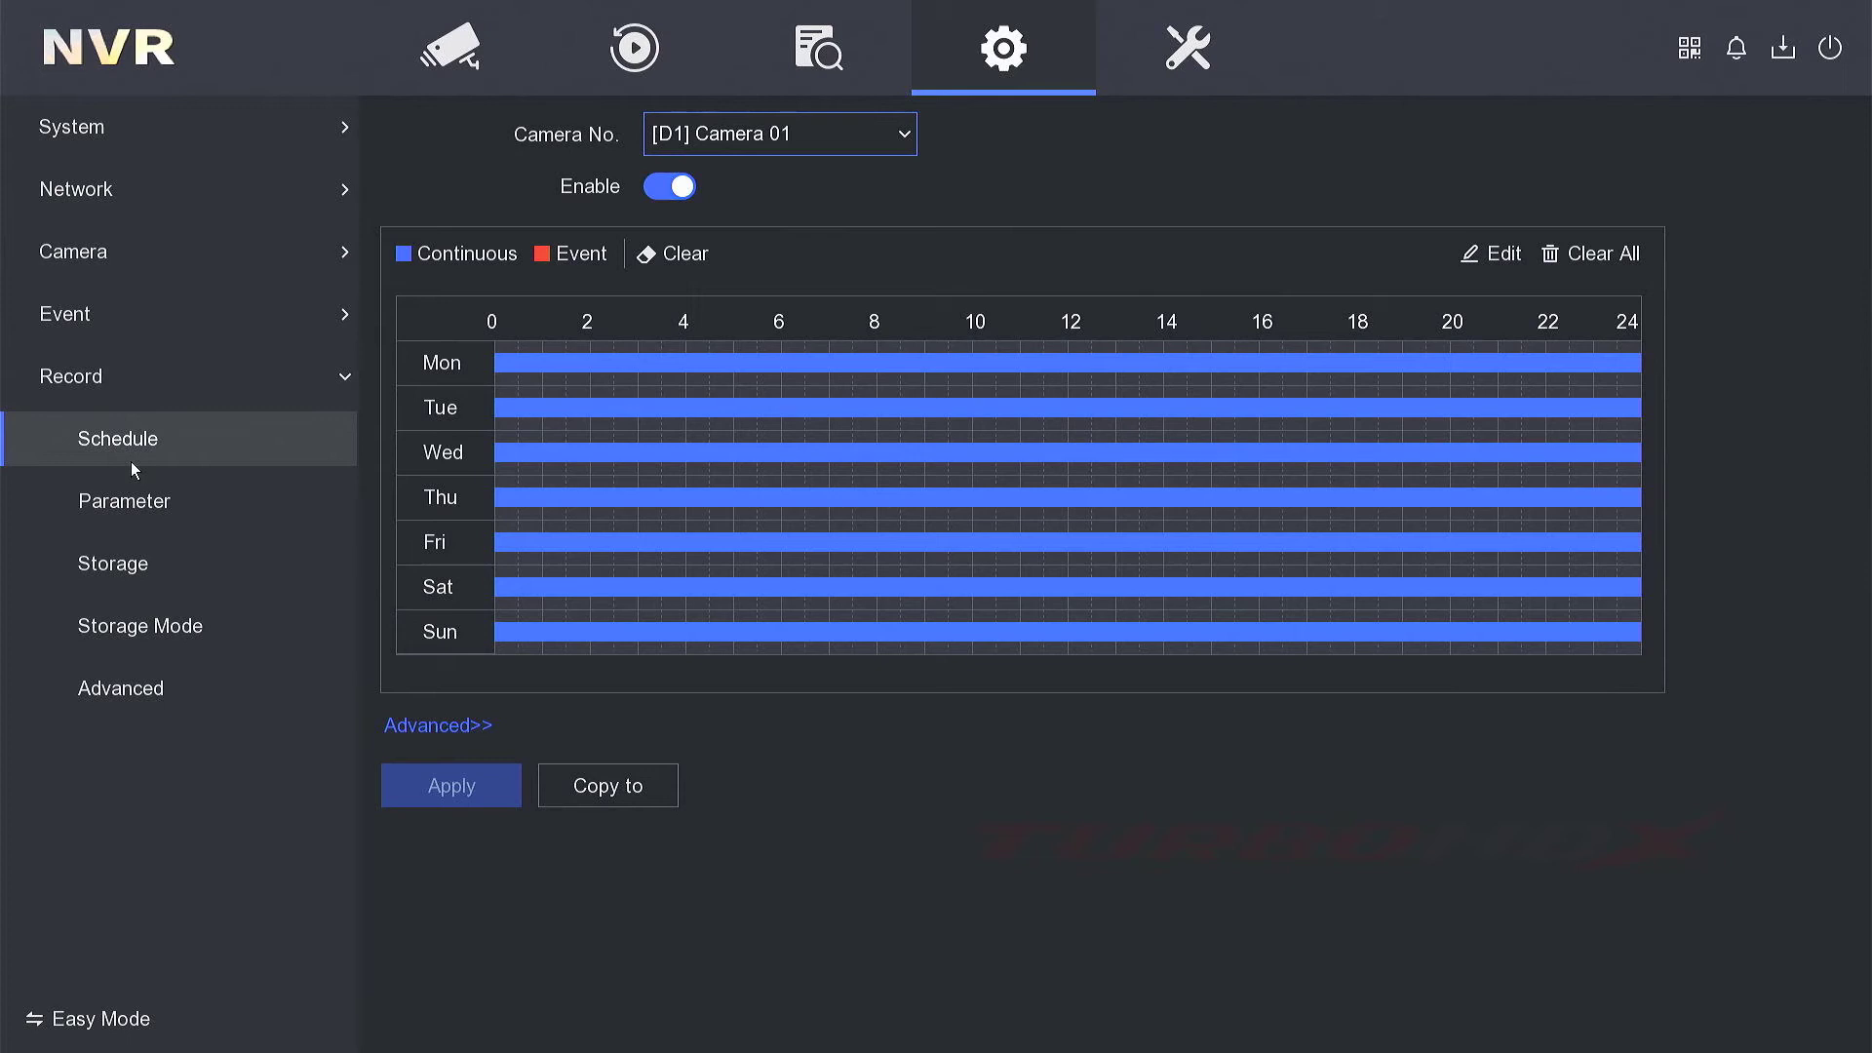
mouse_move(437, 732)
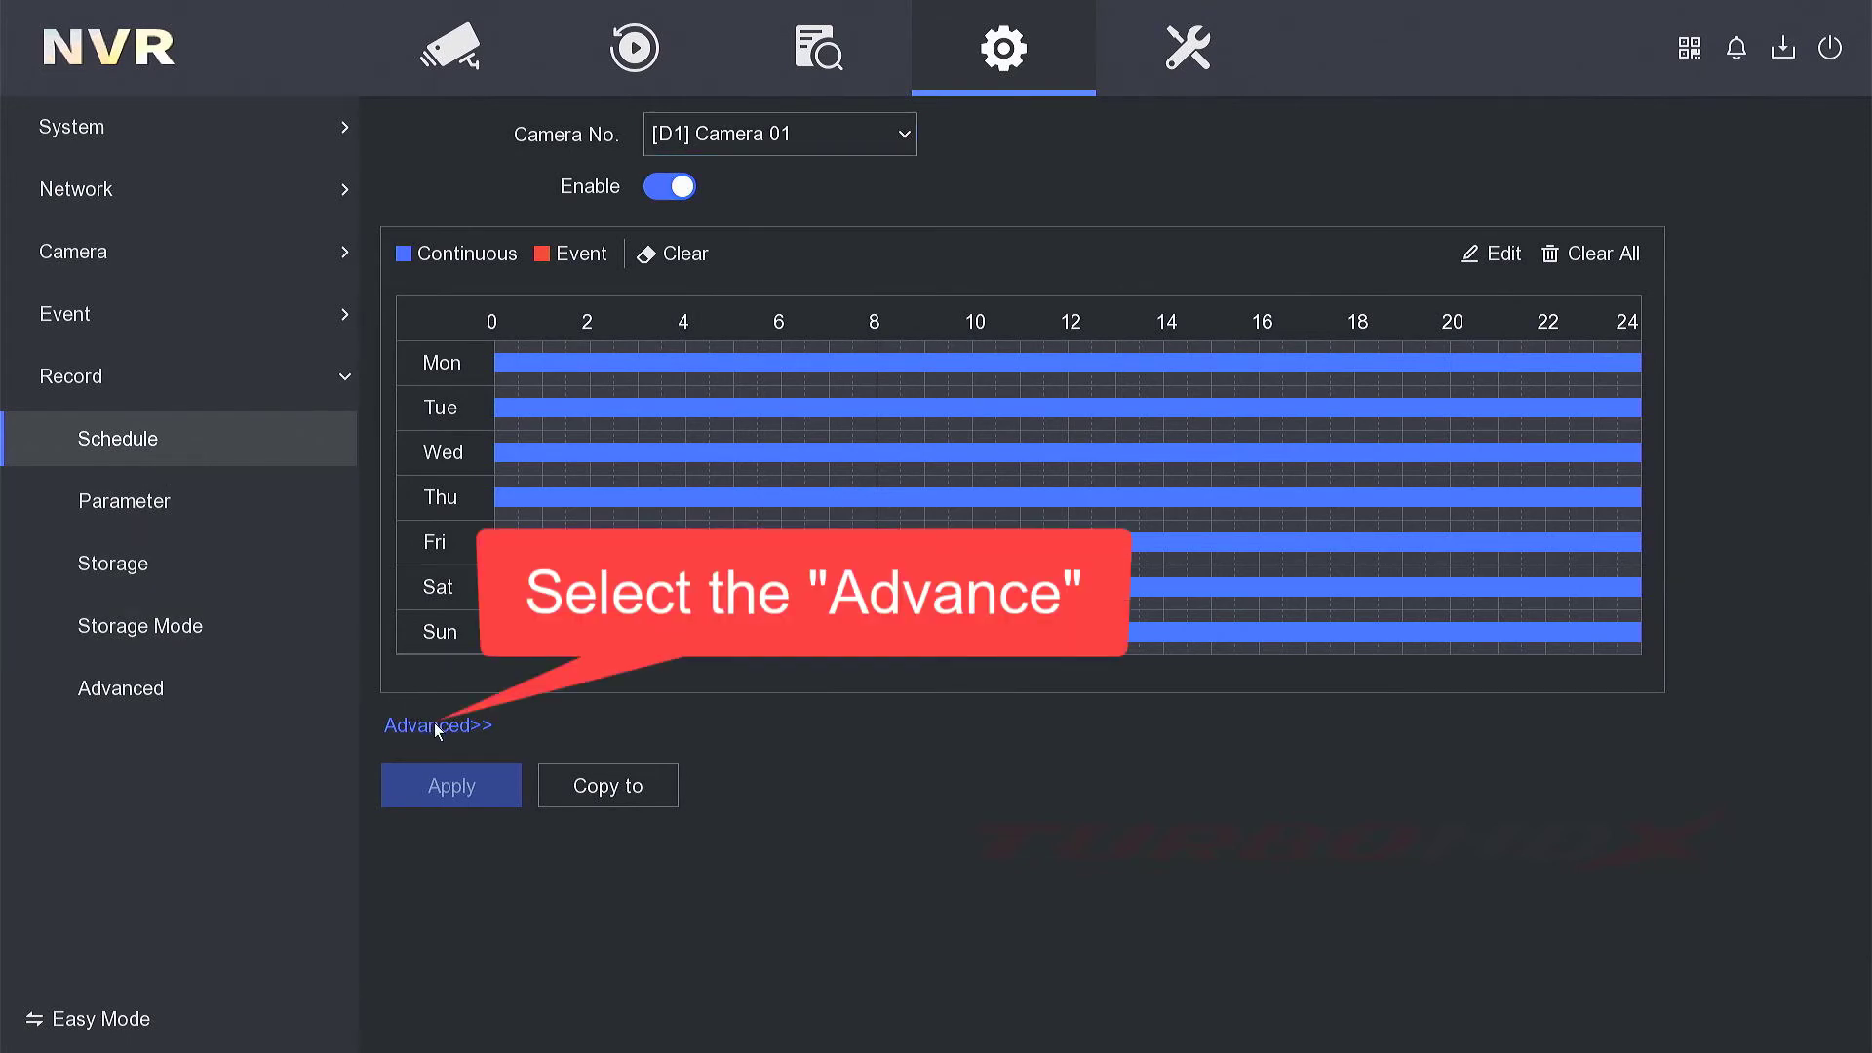
- Confirm Record Audio is on in the schedule's Advanced parameters, then return to live view
left_click(437, 725)
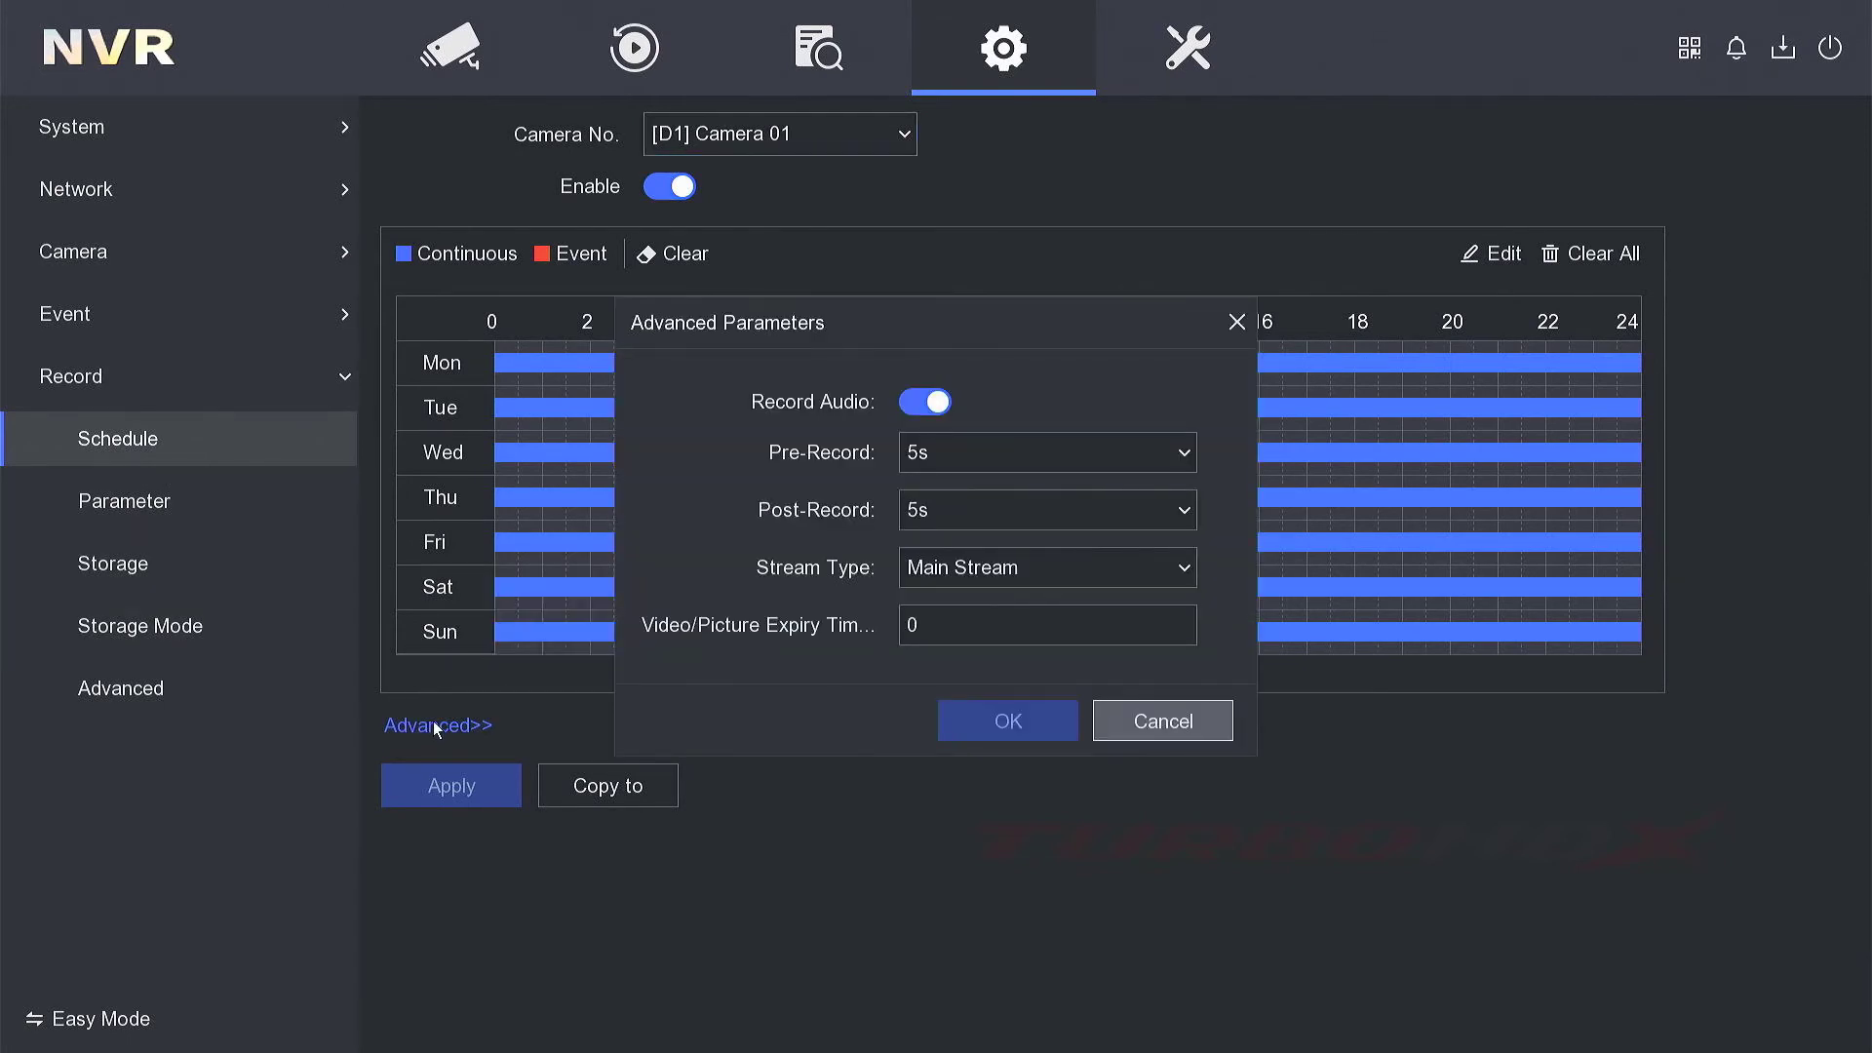
mouse_move(884, 421)
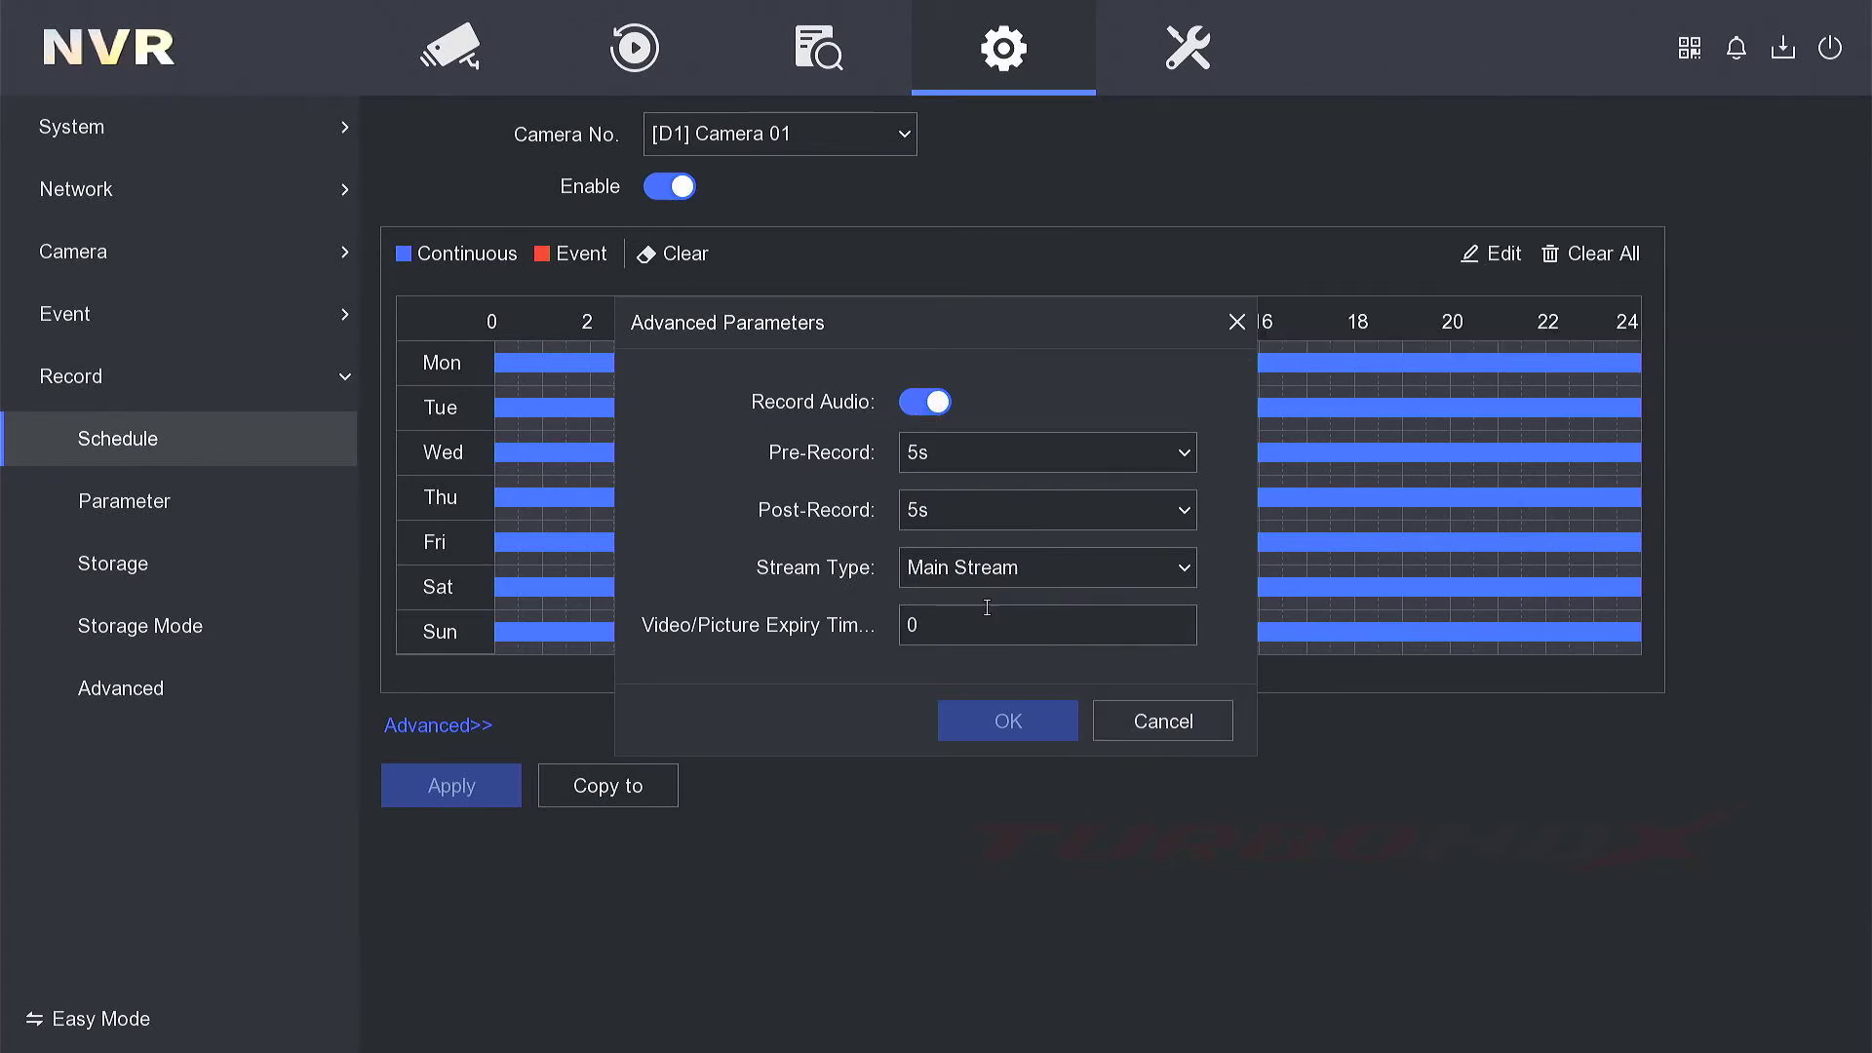
left_click(1008, 722)
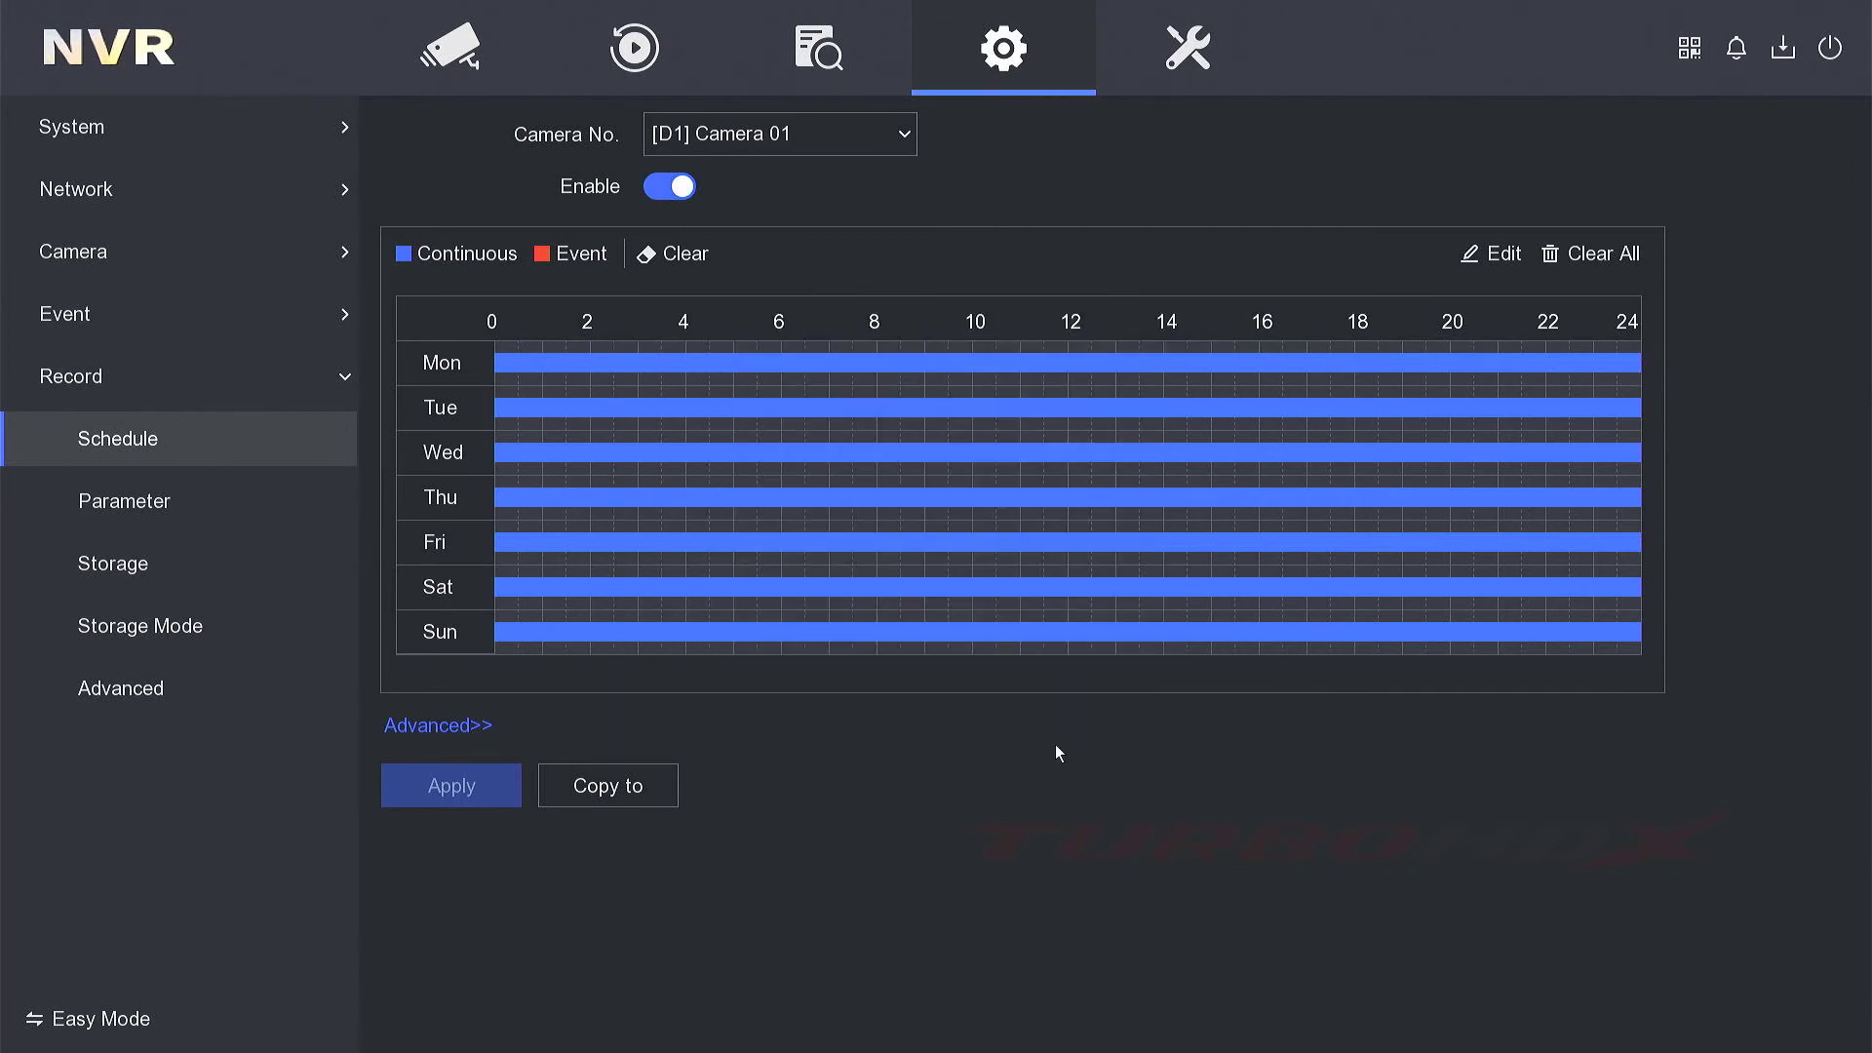
mouse_move(1014, 663)
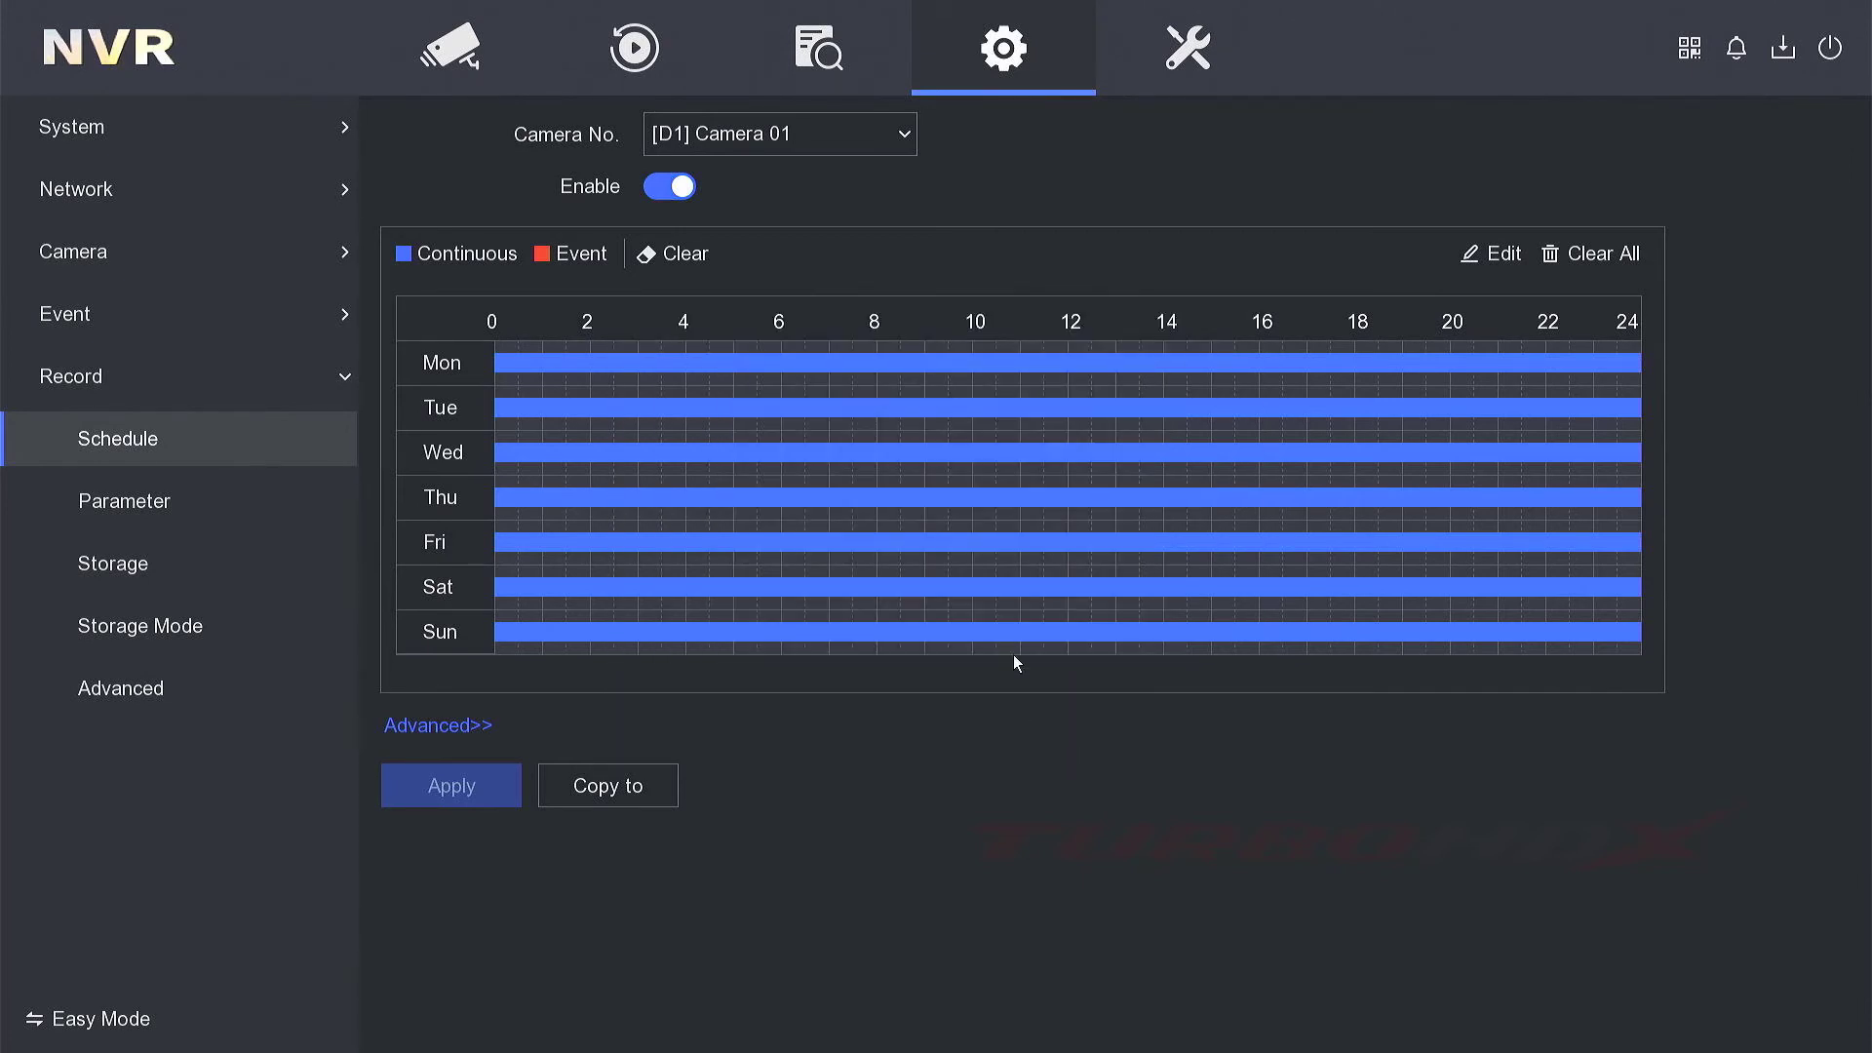
mouse_move(512, 207)
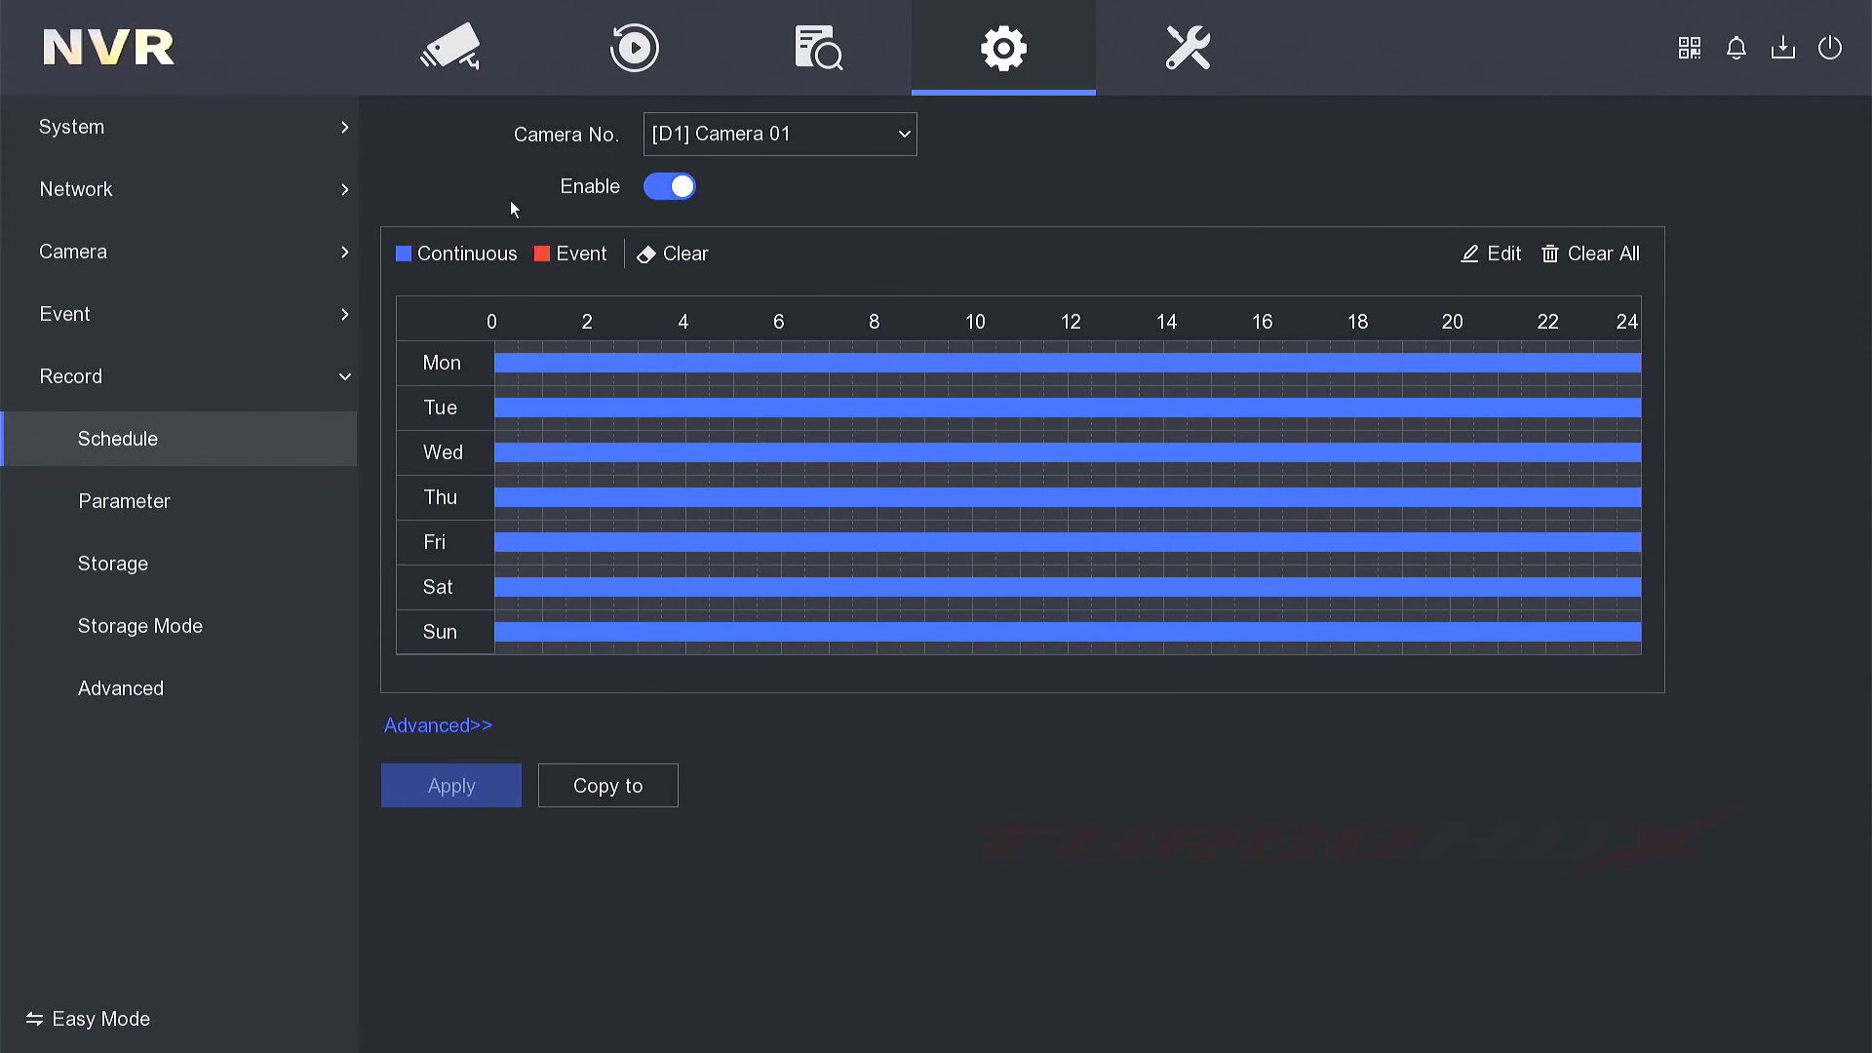
left_click(452, 47)
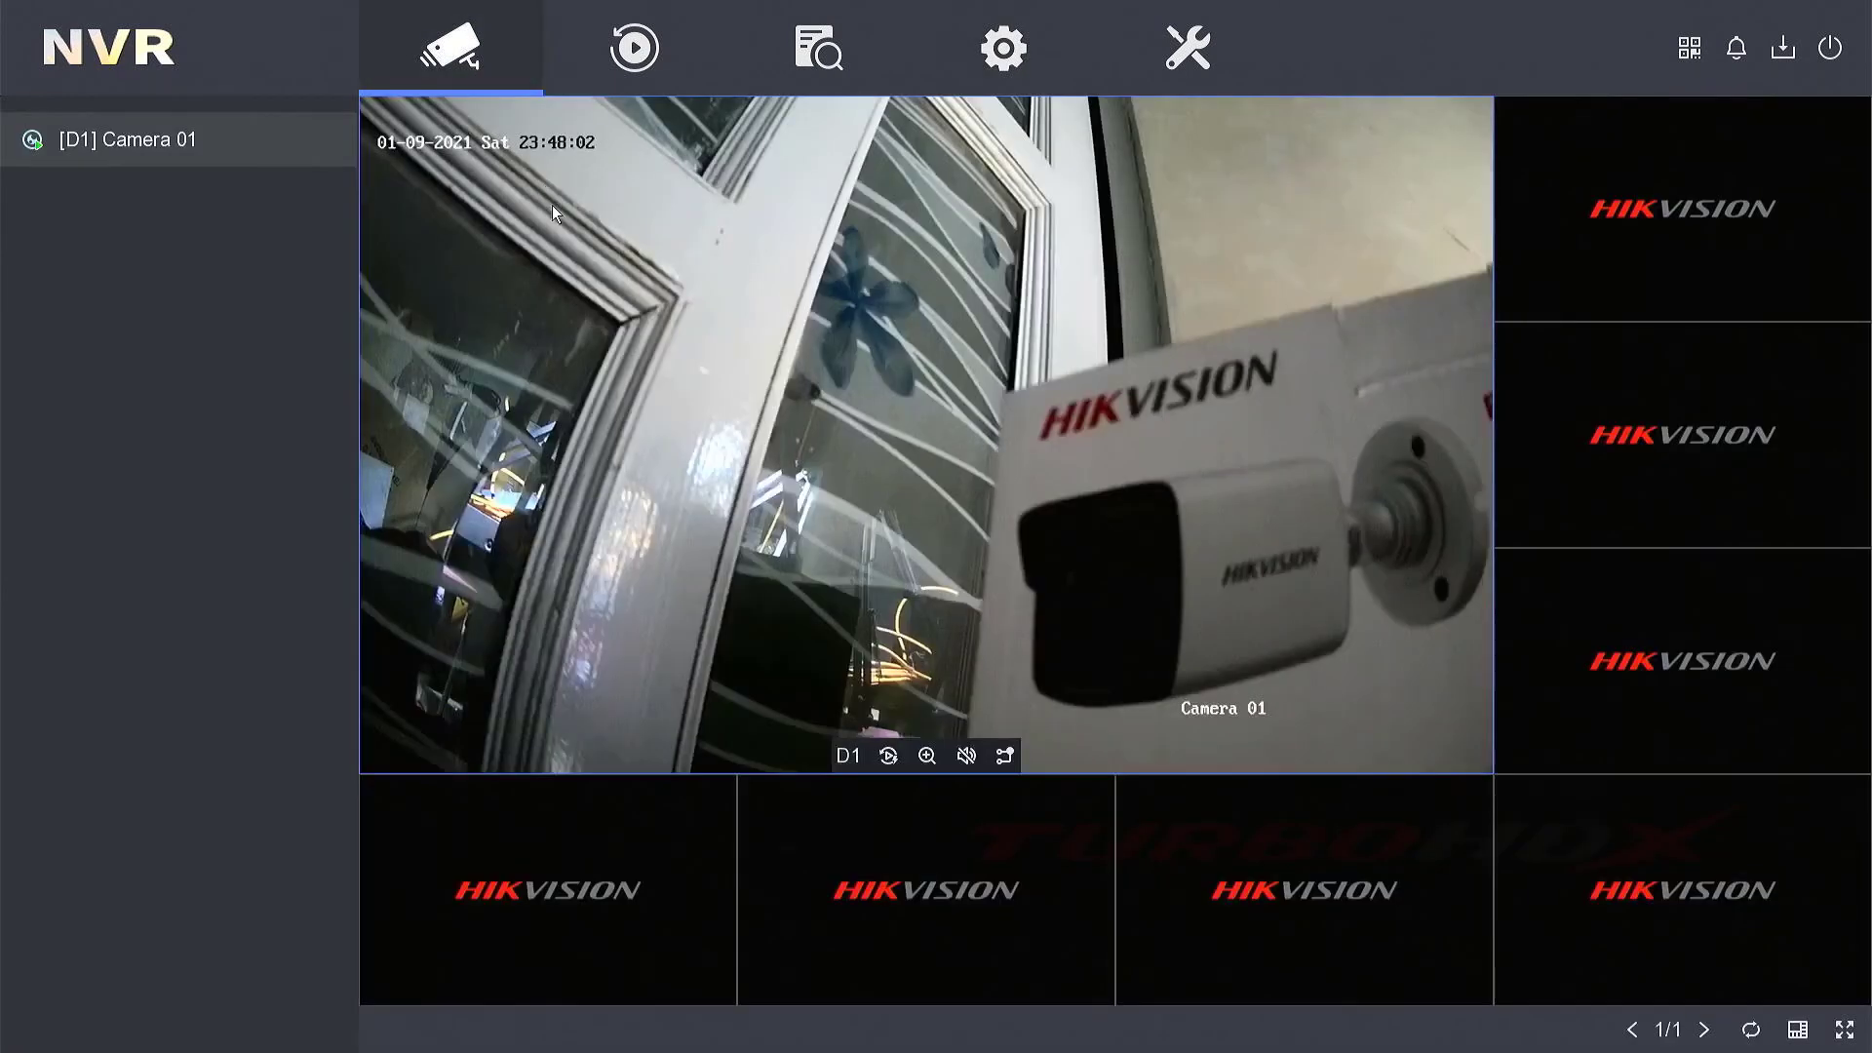